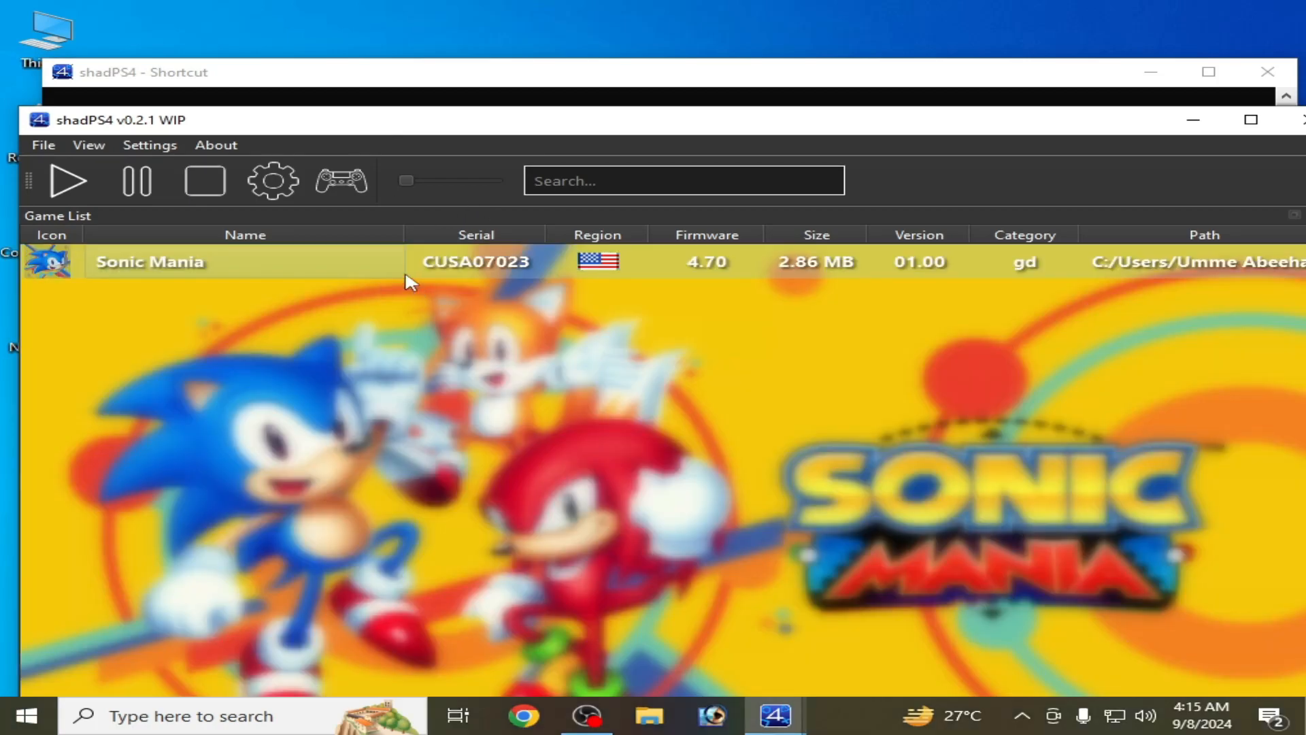
# Start Sonic Mania in shadPS4 and watch the console report Vulkan format errors.
pyautogui.click(73, 181)
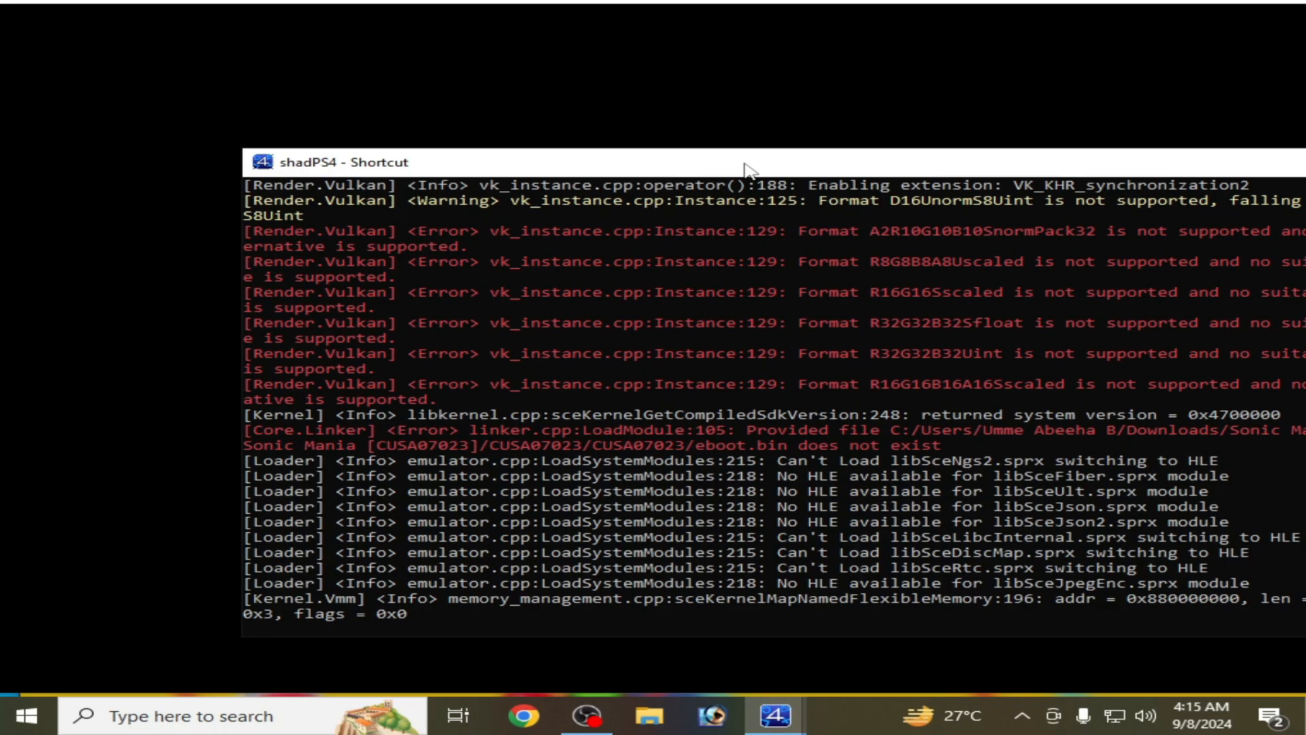
pyautogui.moveTo(350, 279)
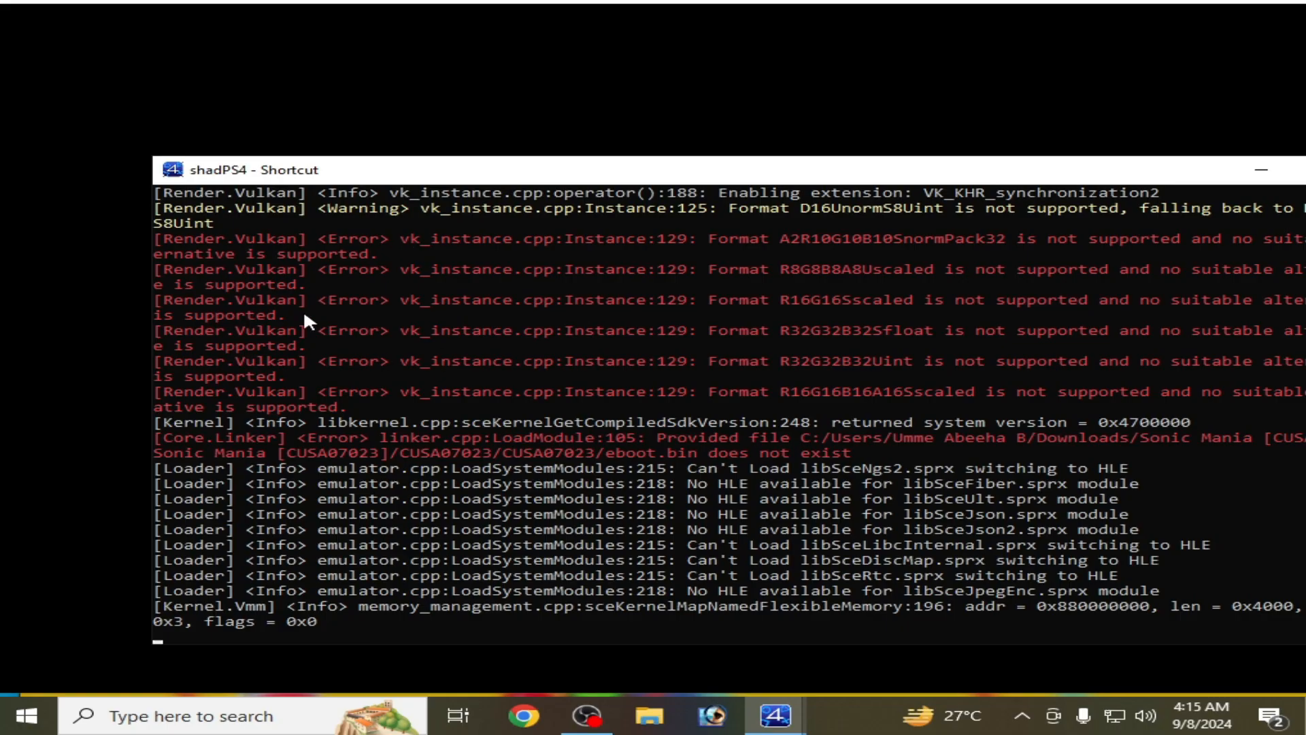
pyautogui.moveTo(468, 345)
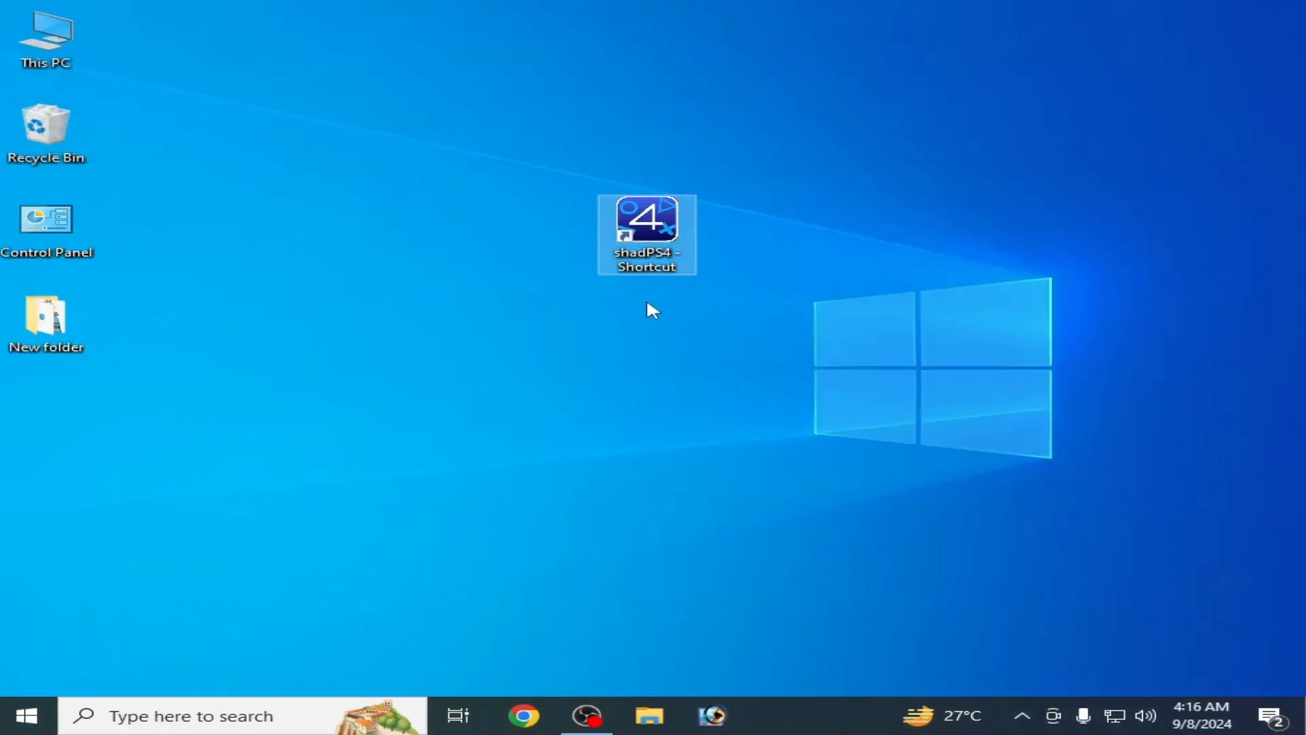
# Relaunch shadPS4, run Sonic Mania again, and close the error log window.
pyautogui.doubleClick(645, 233)
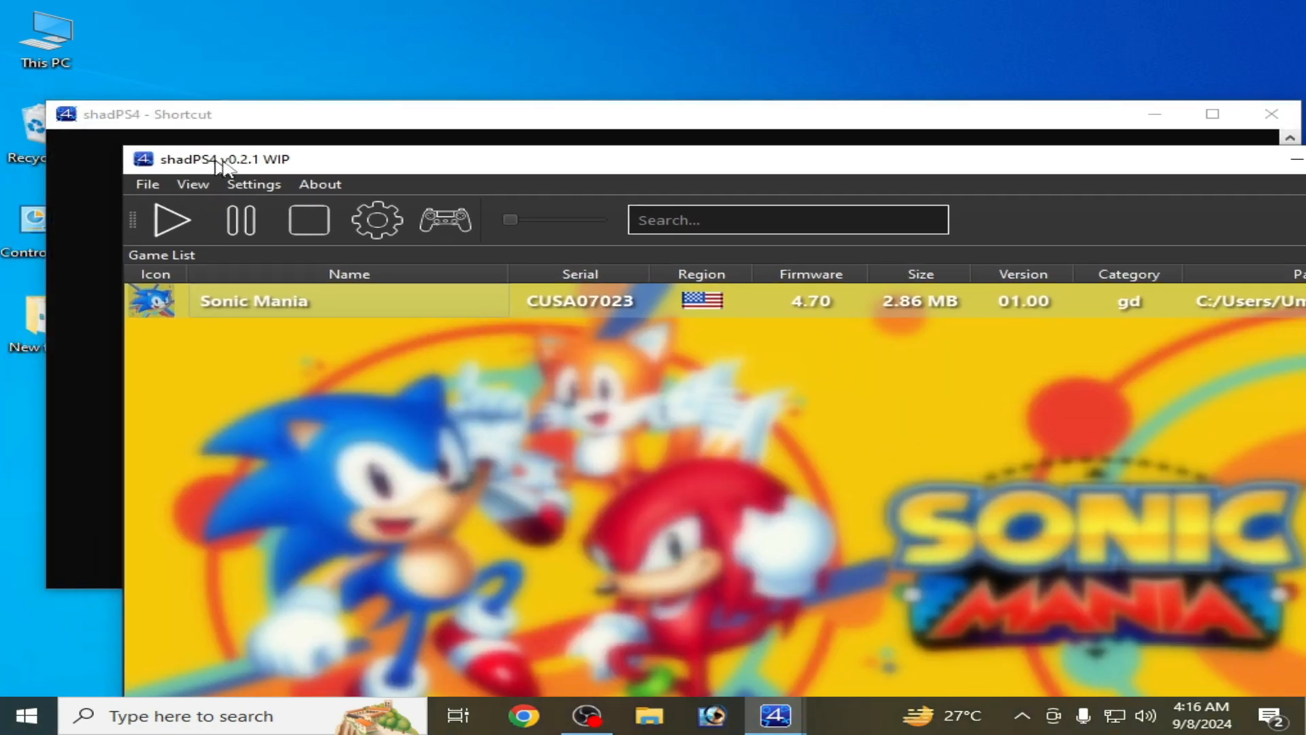
pyautogui.click(171, 219)
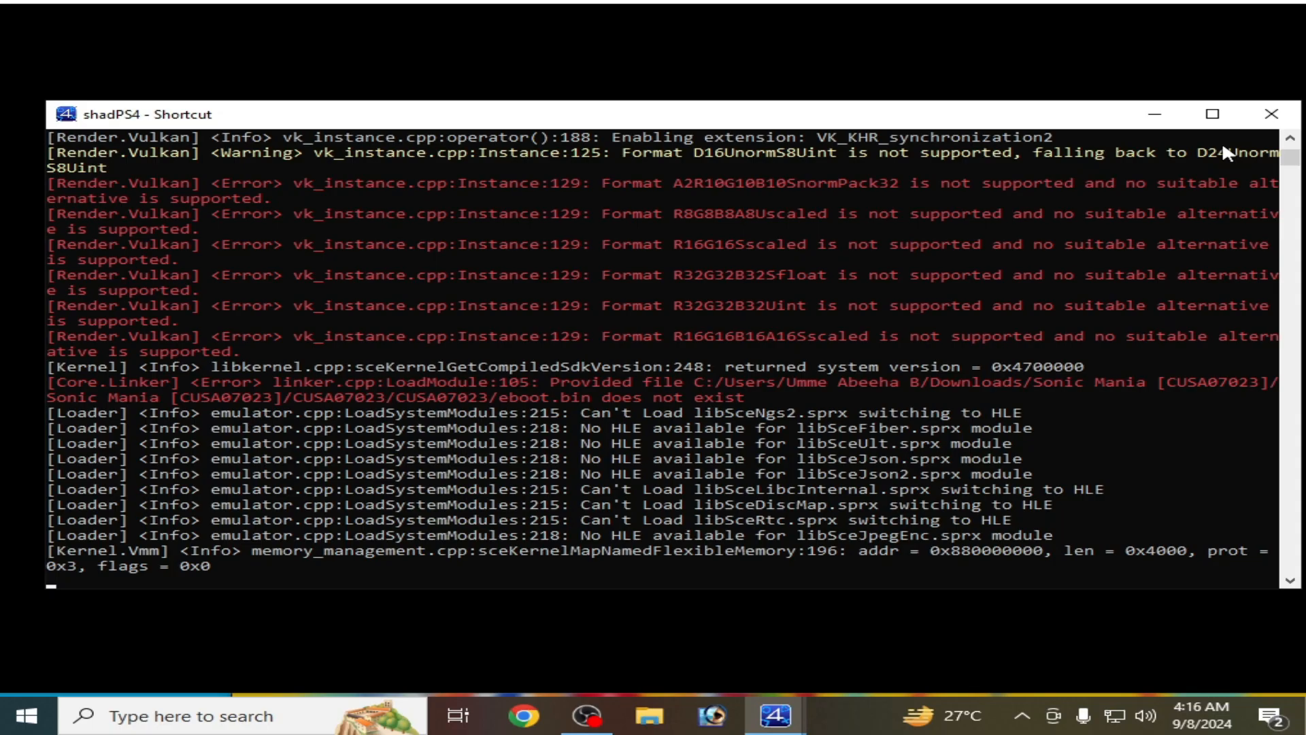
pyautogui.click(1272, 114)
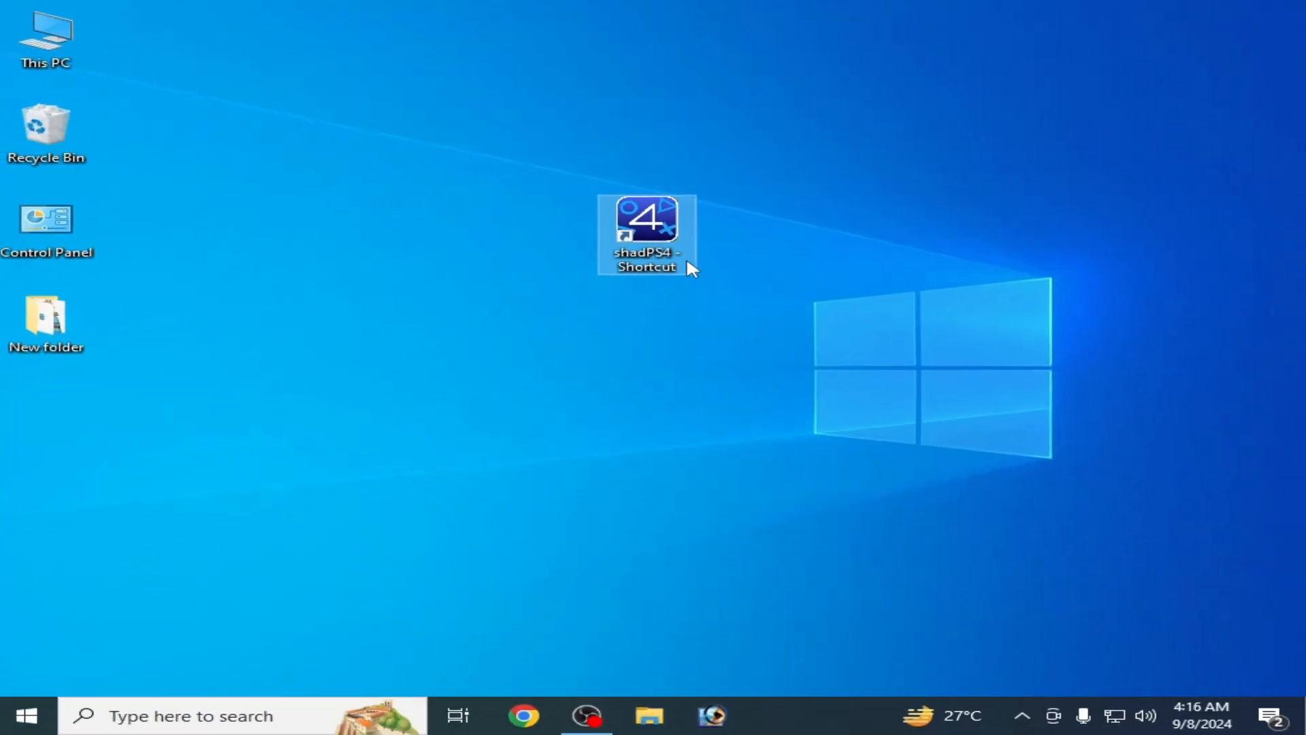
pyautogui.moveTo(813, 289)
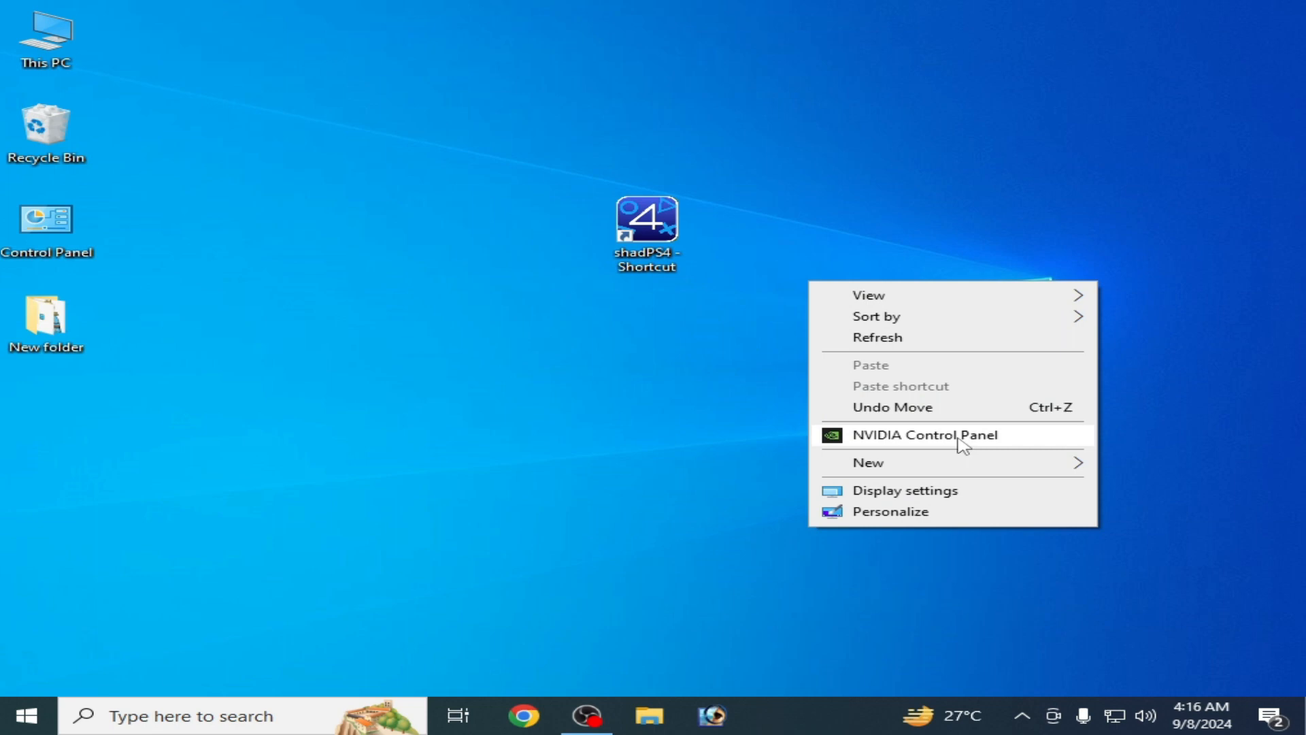
pyautogui.moveTo(967, 423)
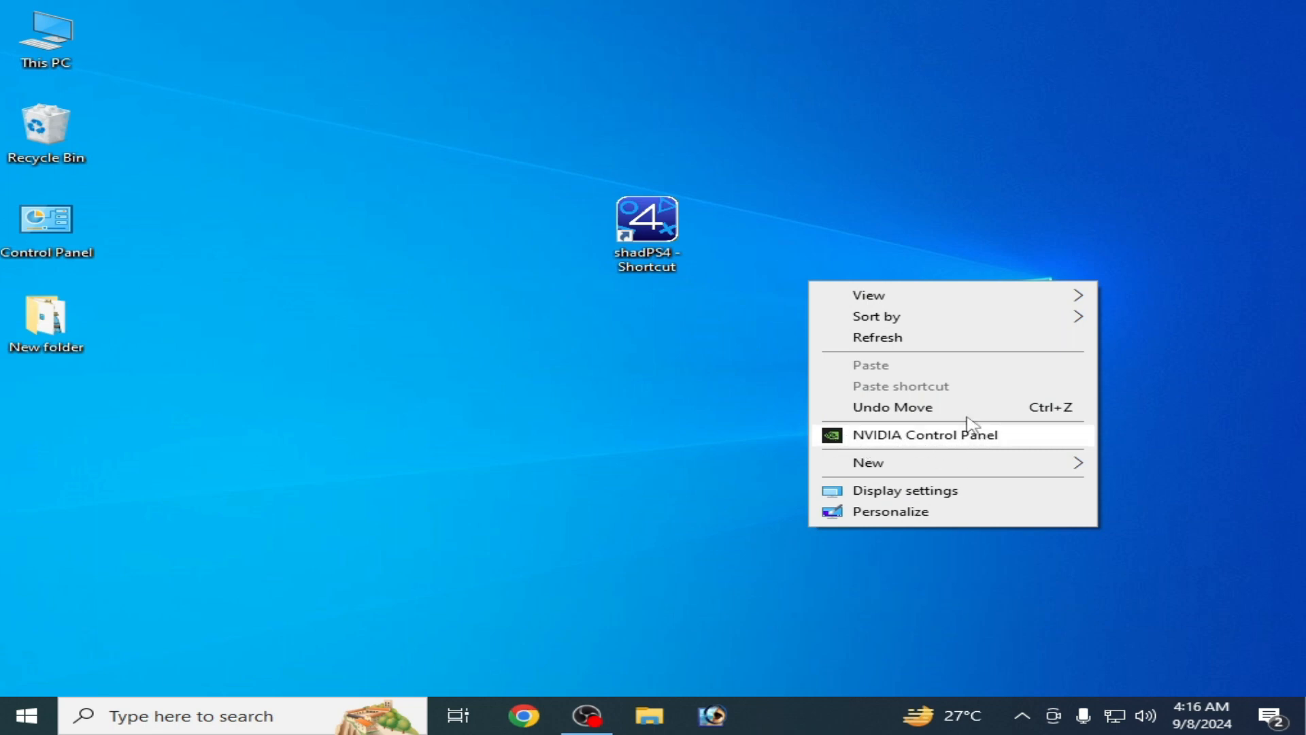
pyautogui.moveTo(927, 496)
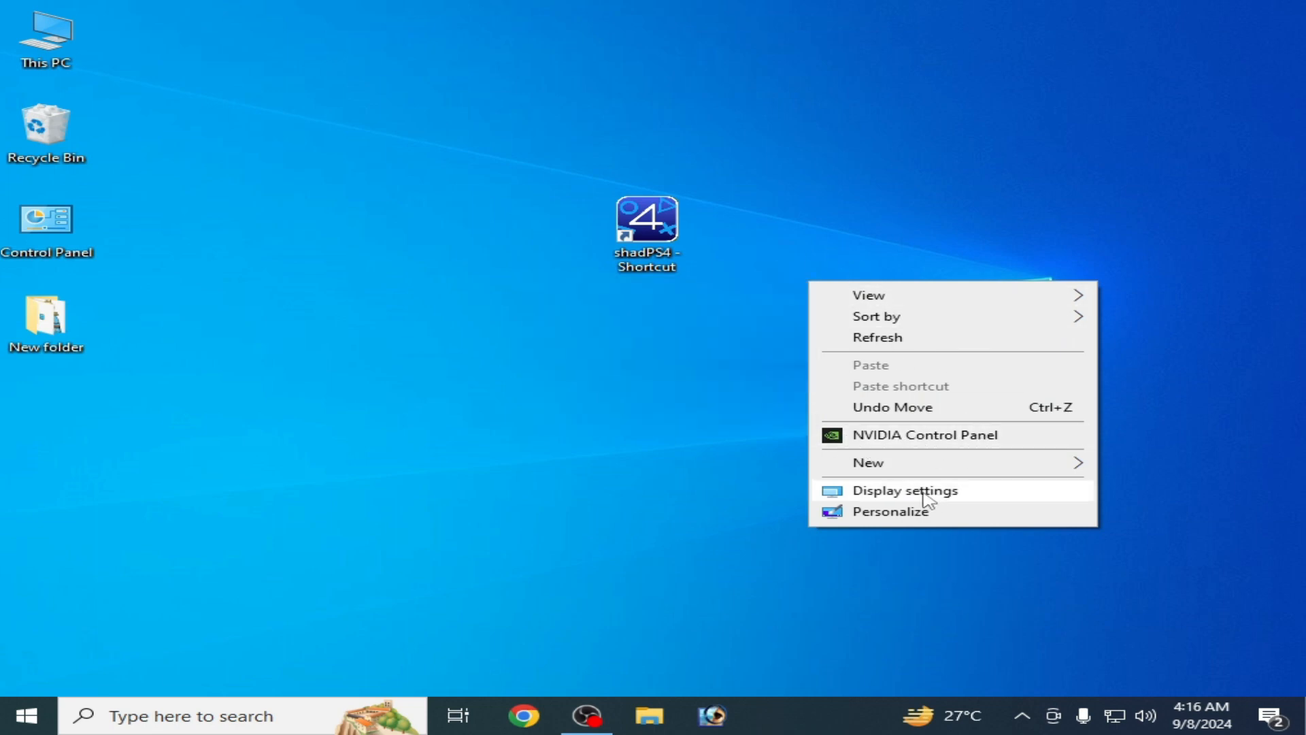
# Reach Advanced display settings showing the display on an NVIDIA GeForce GTX 750.
pyautogui.click(904, 490)
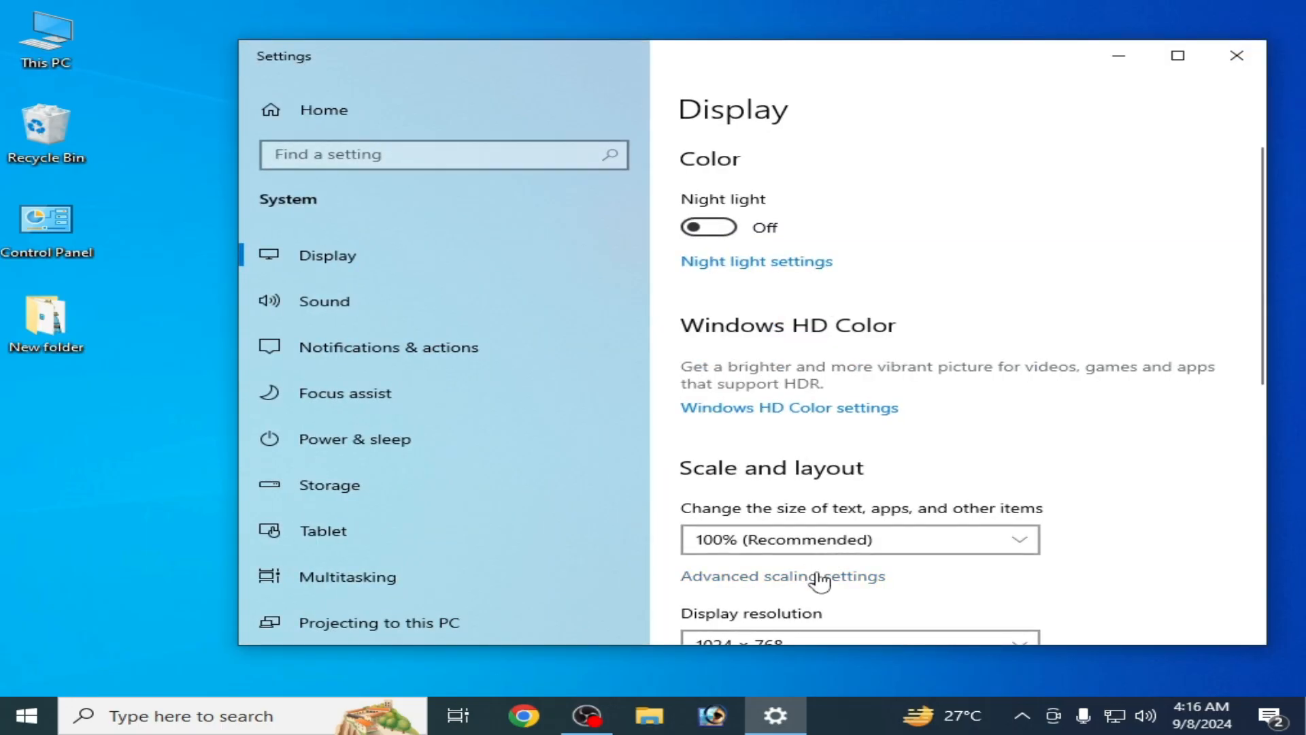
pyautogui.scroll(-3)
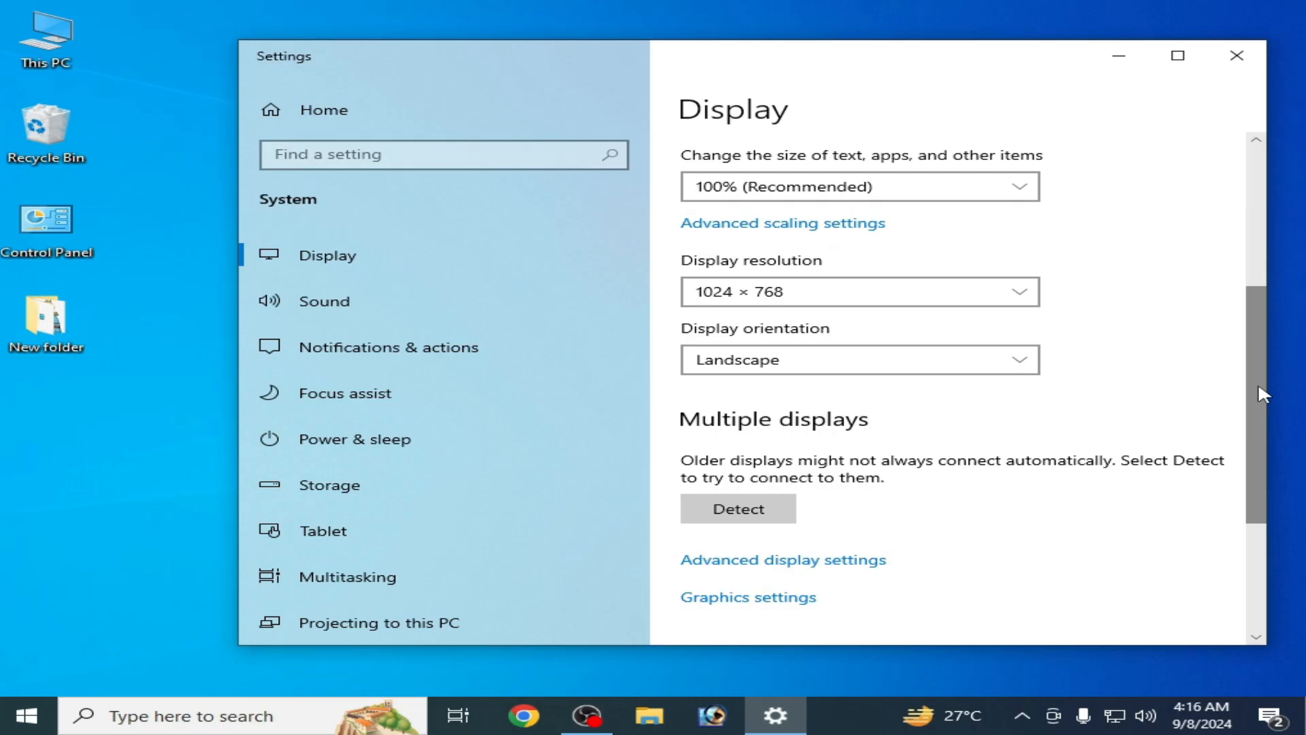
pyautogui.click(782, 559)
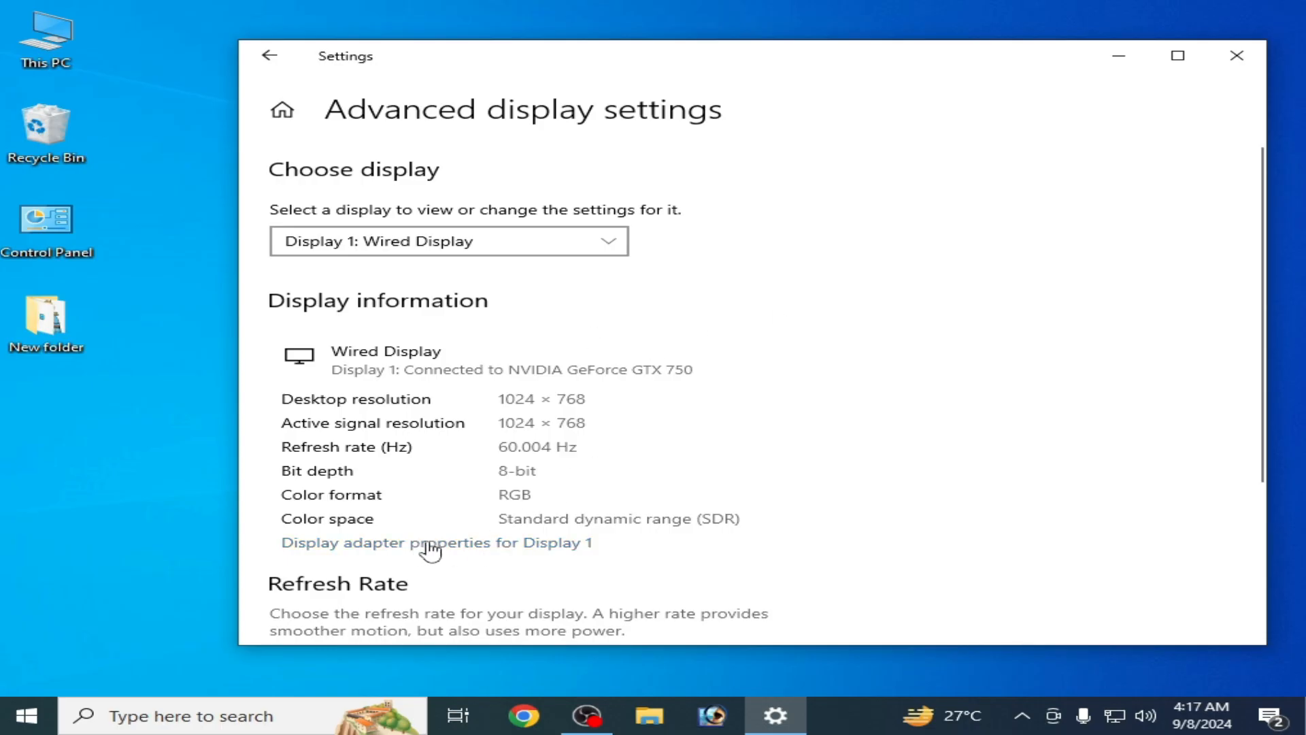
pyautogui.click(434, 542)
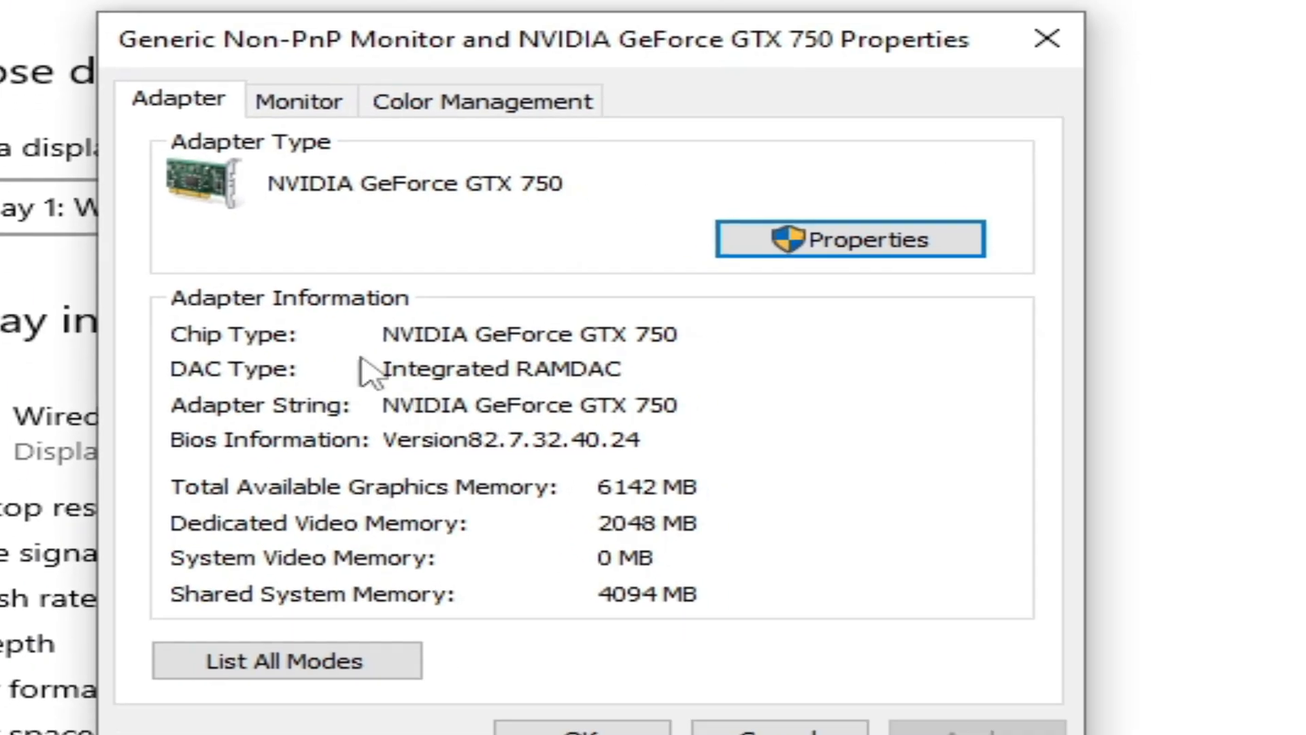
pyautogui.moveTo(621, 546)
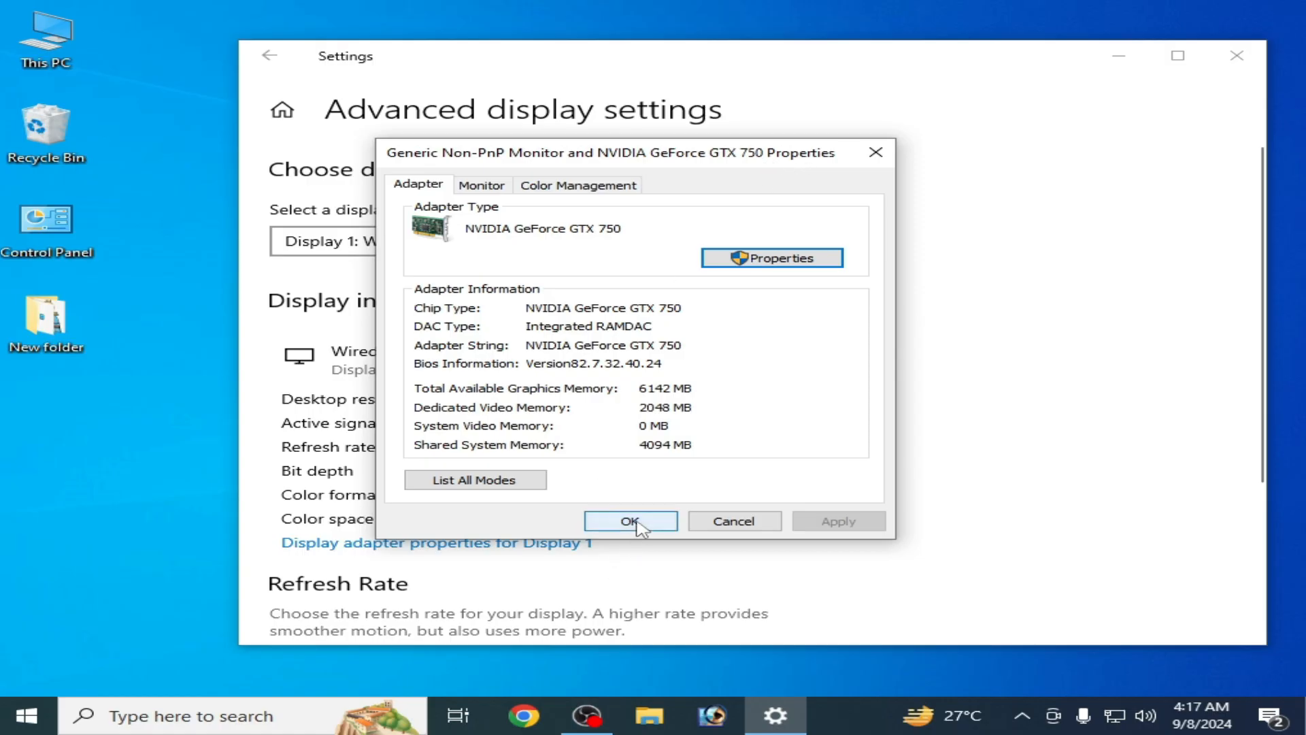
pyautogui.click(631, 519)
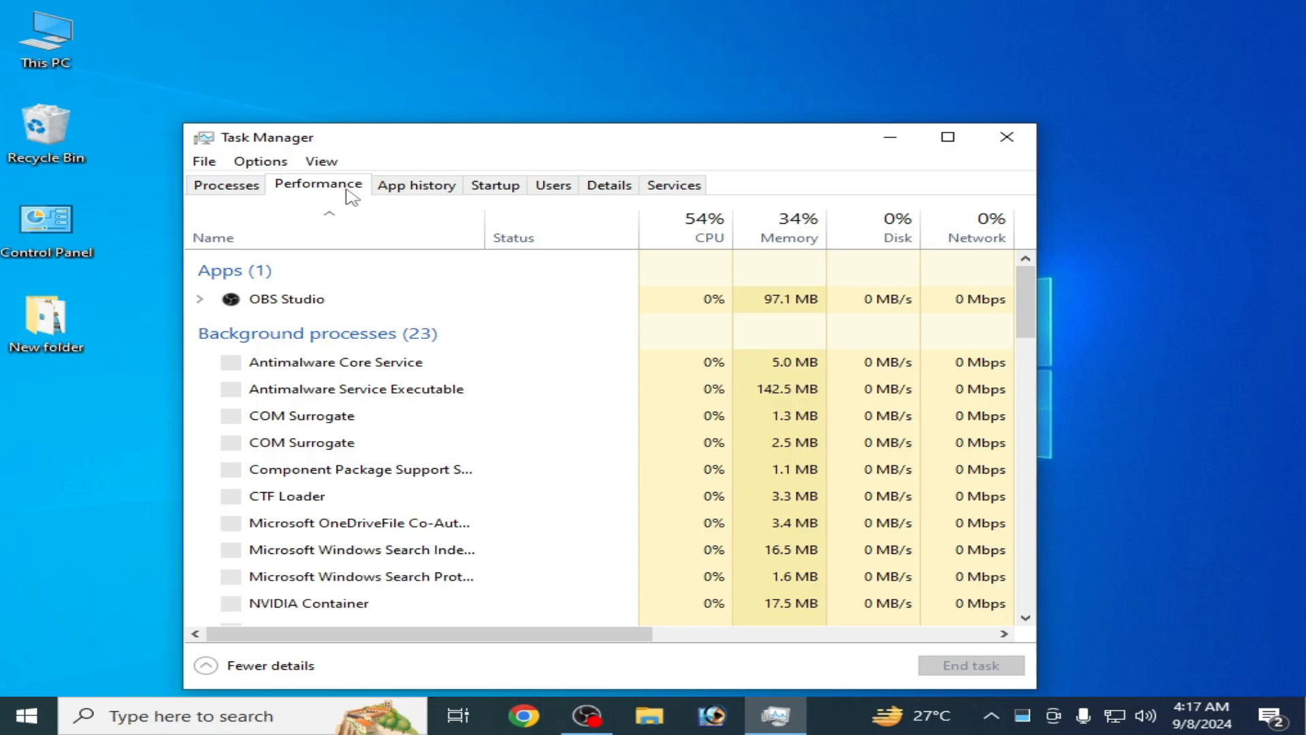
# View Task Manager's Performance page identifying the CPU as an Intel Xeon W3565.
pyautogui.click(318, 183)
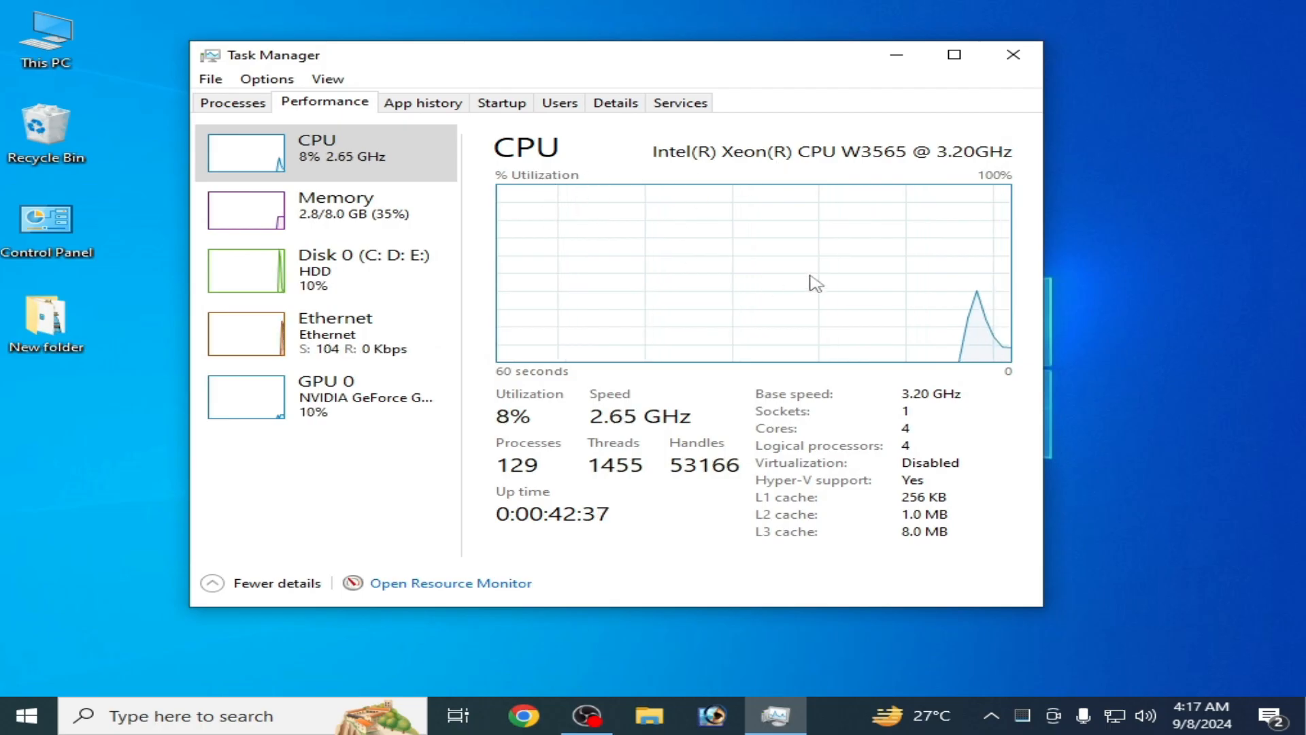
pyautogui.moveTo(823, 439)
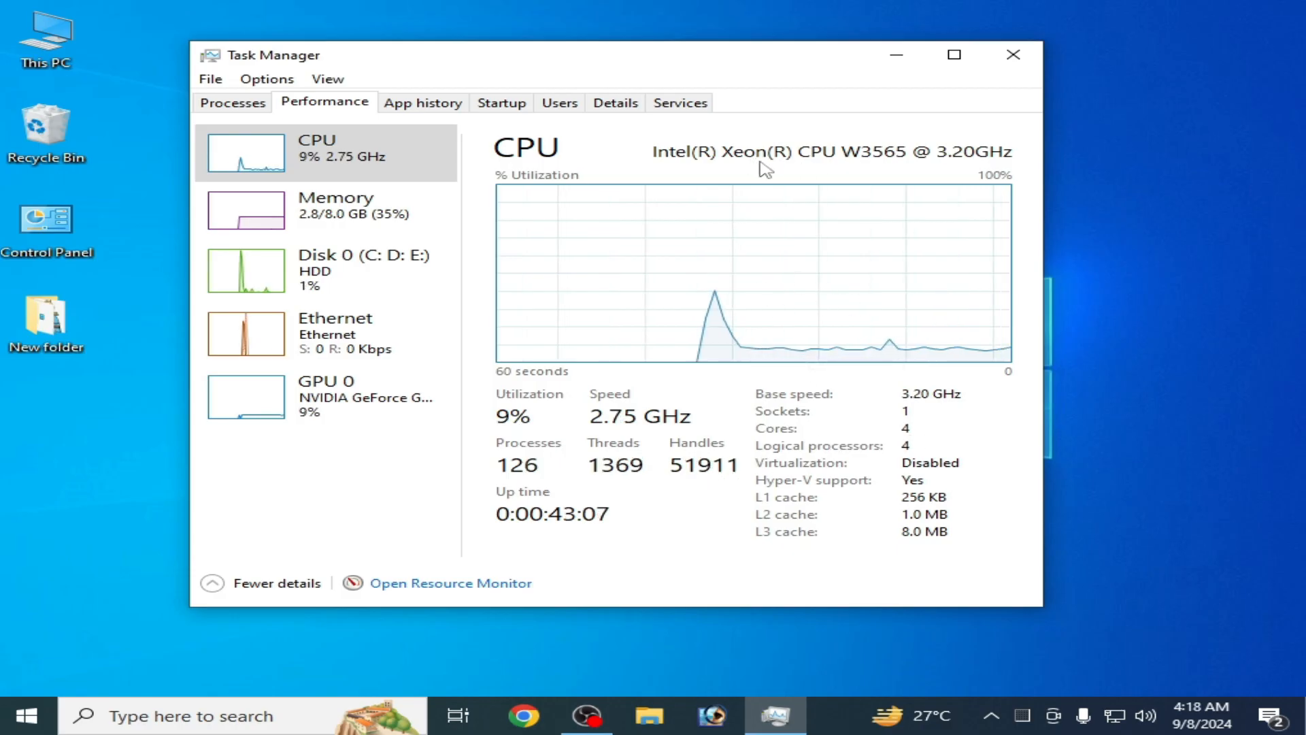
pyautogui.moveTo(727, 457)
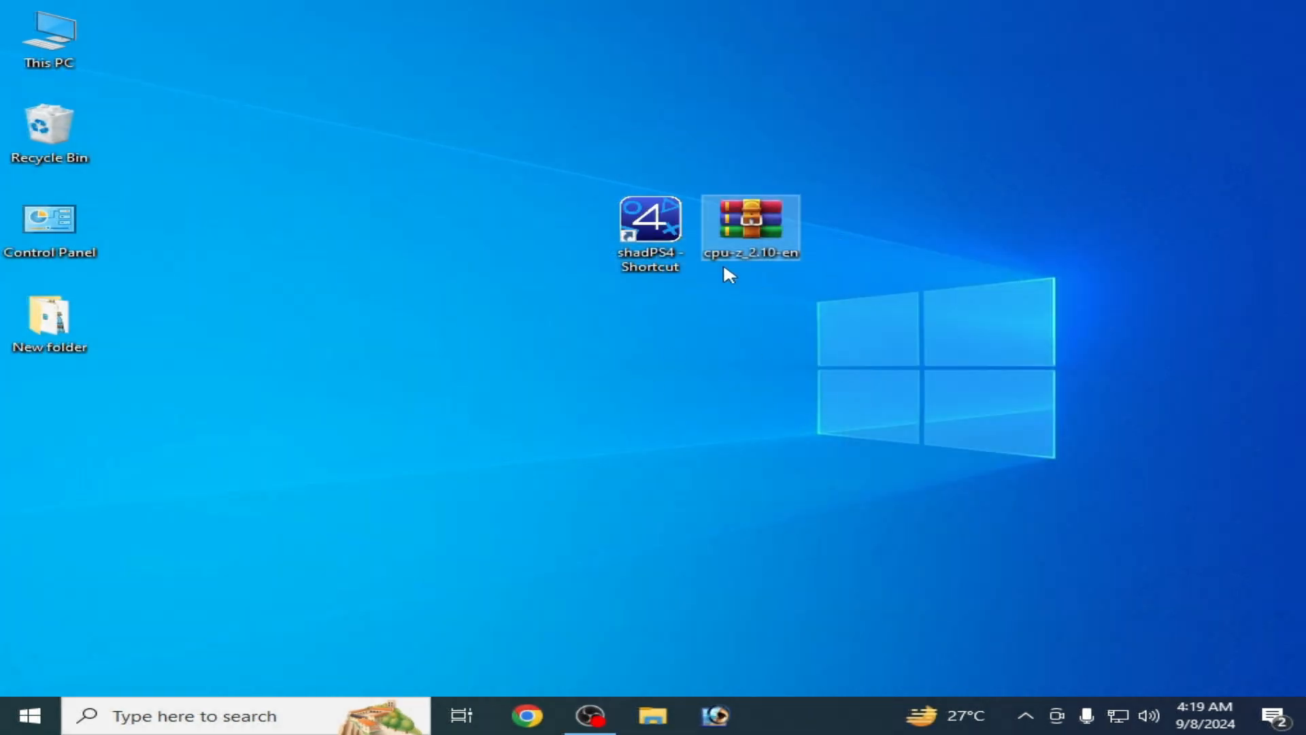
# Launch the 64-bit cpuz_x64 program from the cpu-z_2.10-en folder.
pyautogui.doubleClick(750, 226)
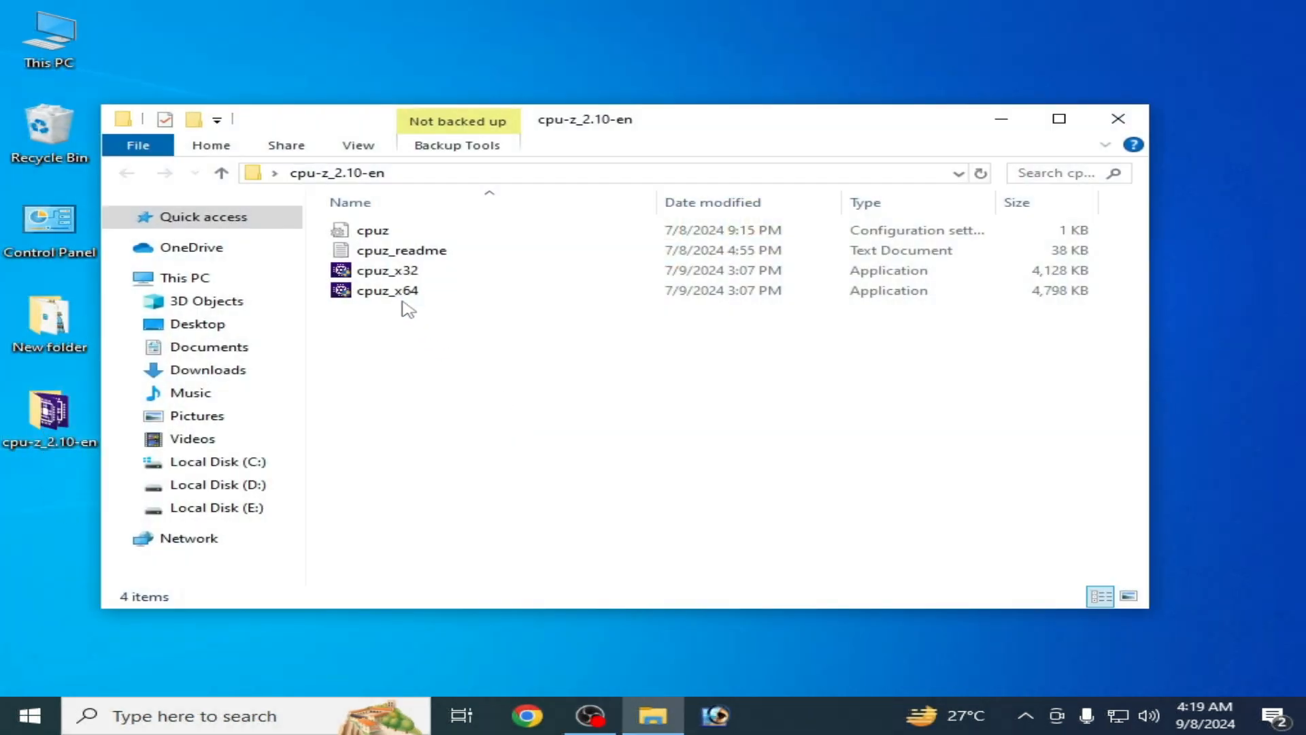
pyautogui.rightClick(387, 290)
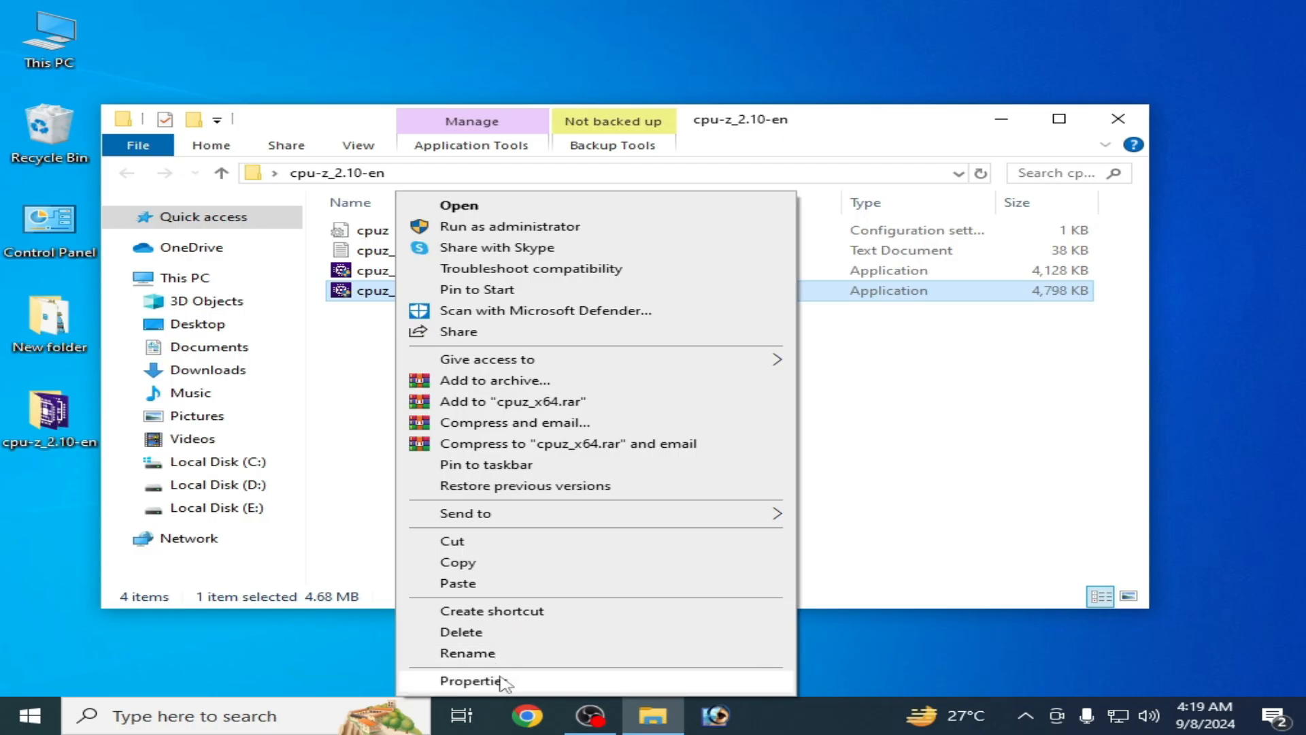
pyautogui.click(474, 680)
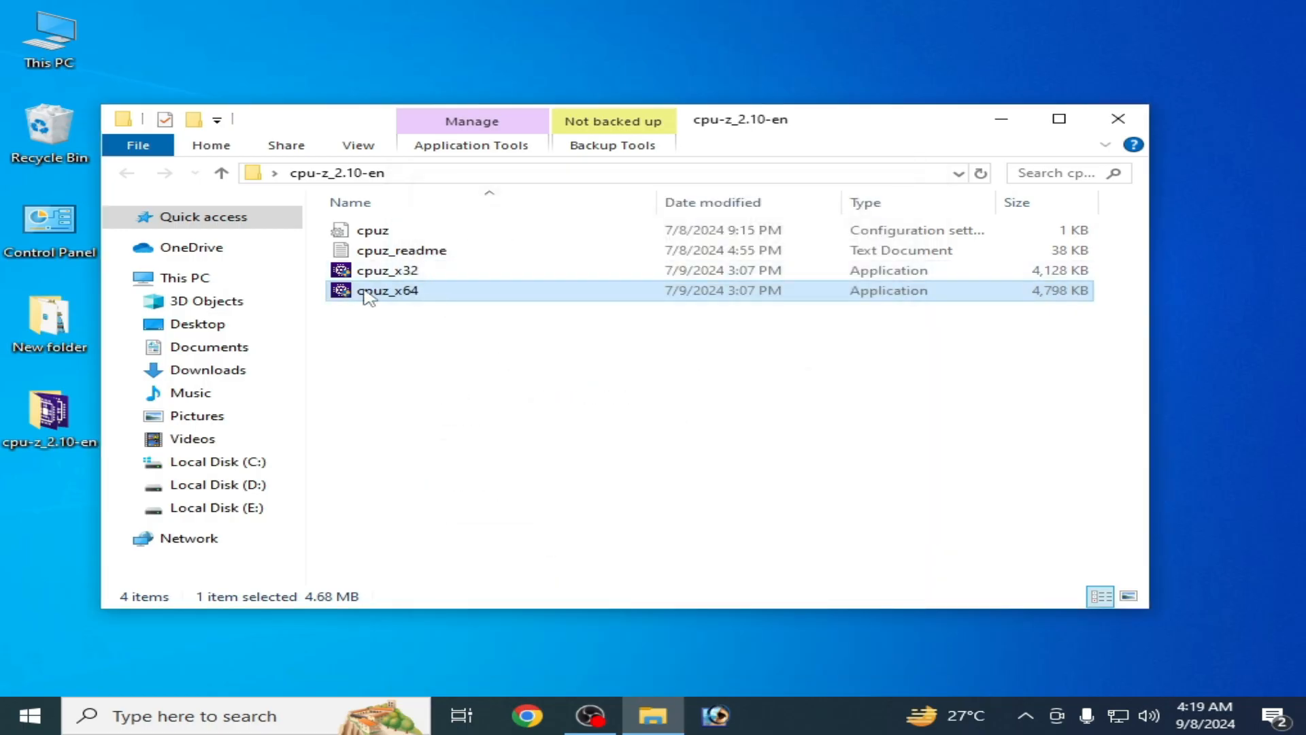
pyautogui.doubleClick(387, 290)
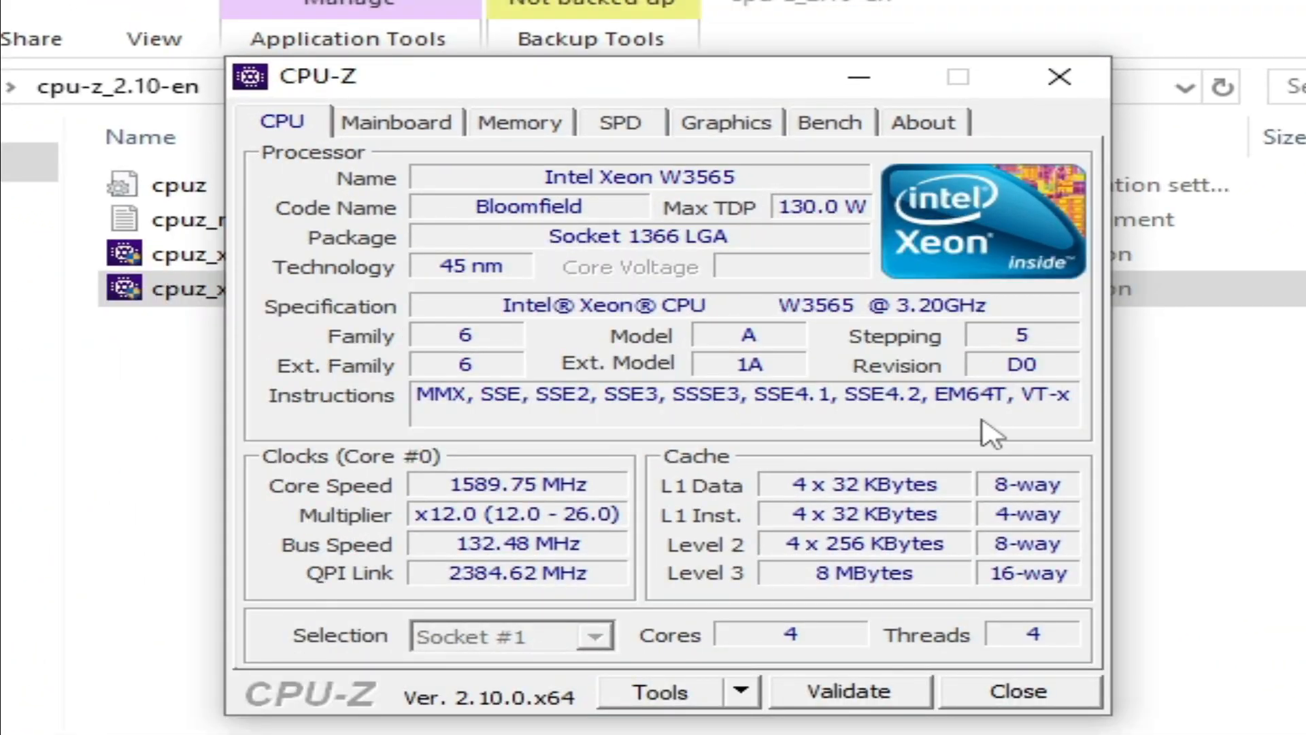
pyautogui.moveTo(695, 425)
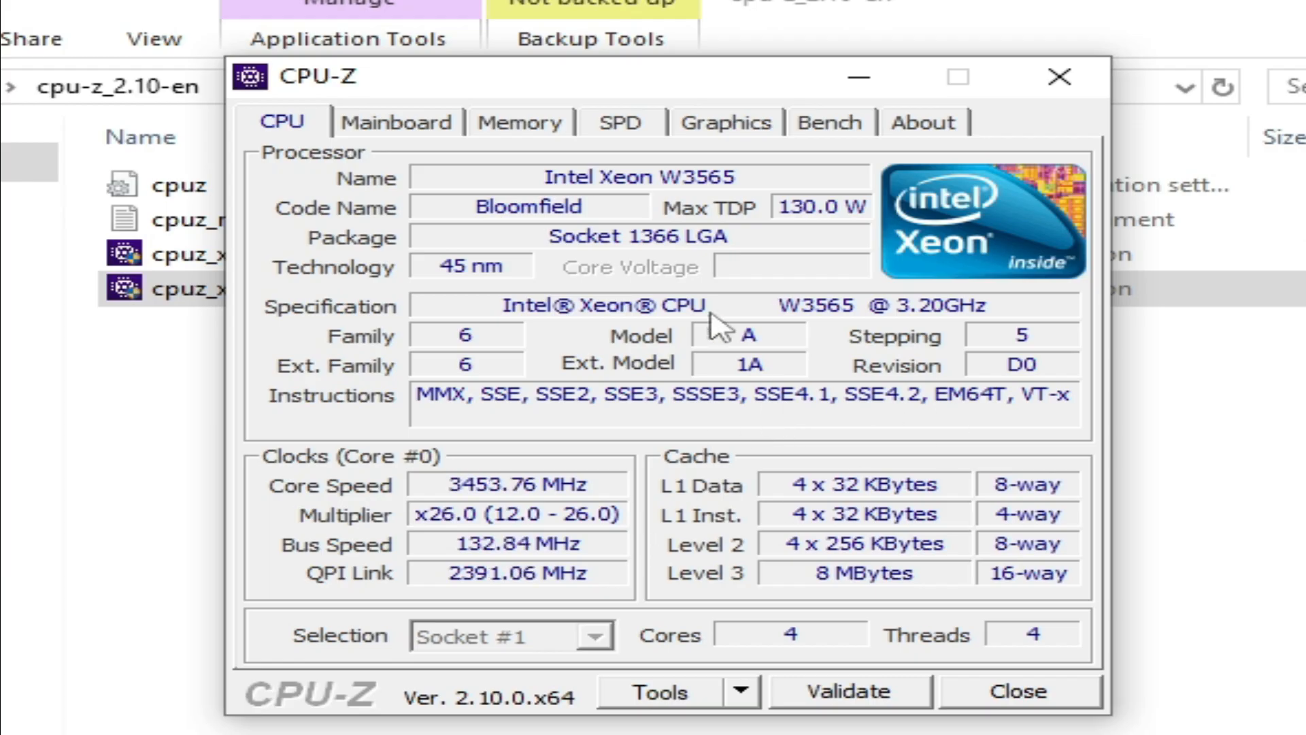
pyautogui.moveTo(838, 408)
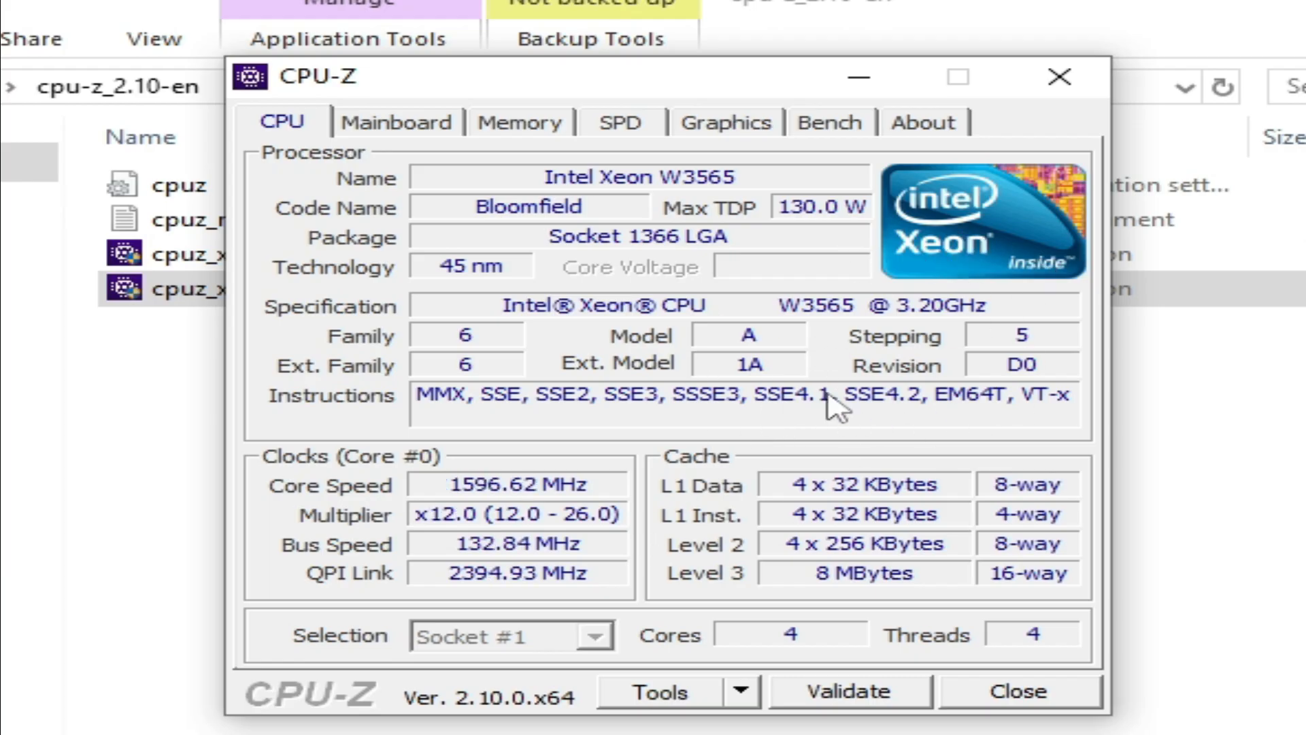
# Close CPU-Z after confirming the Xeon W3565 lacks AVX2 (only SSE4.2).
pyautogui.click(1059, 76)
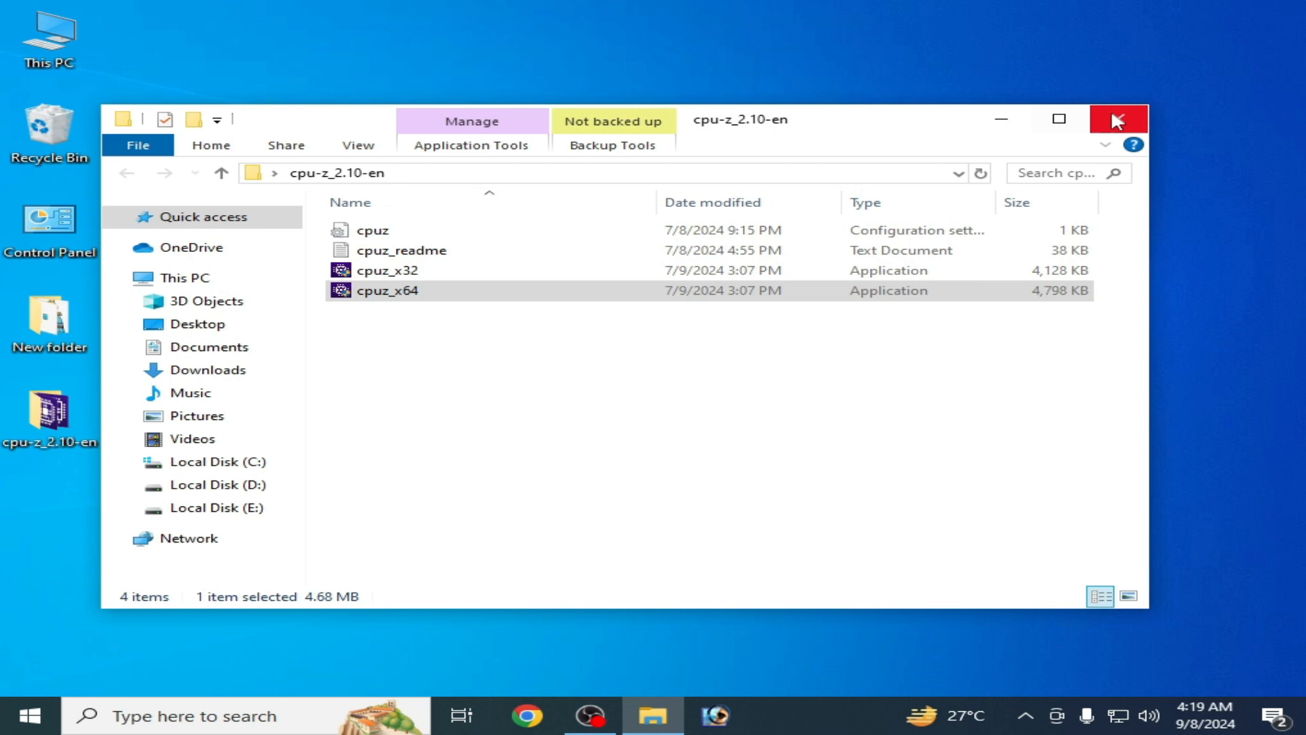
# Close the CPU-Z folder window and bring up the desktop context menu.
pyautogui.click(1117, 118)
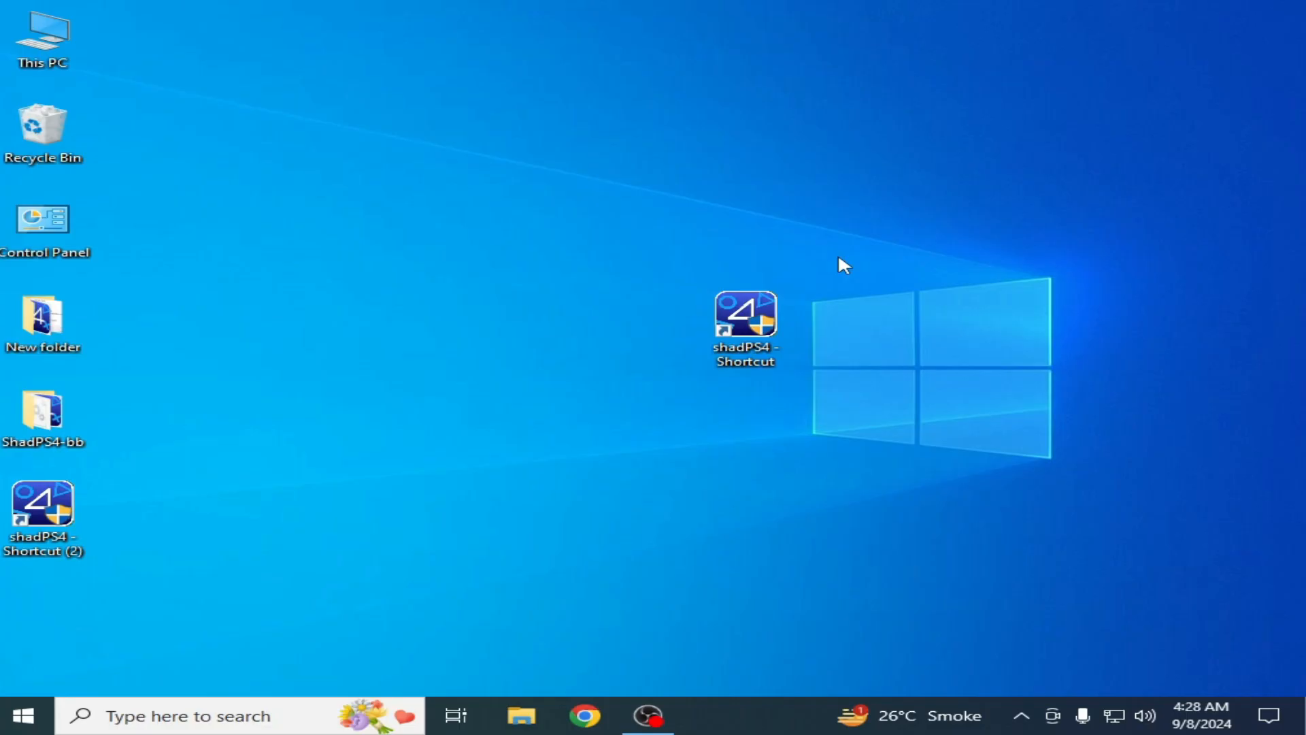
pyautogui.moveTo(517, 302)
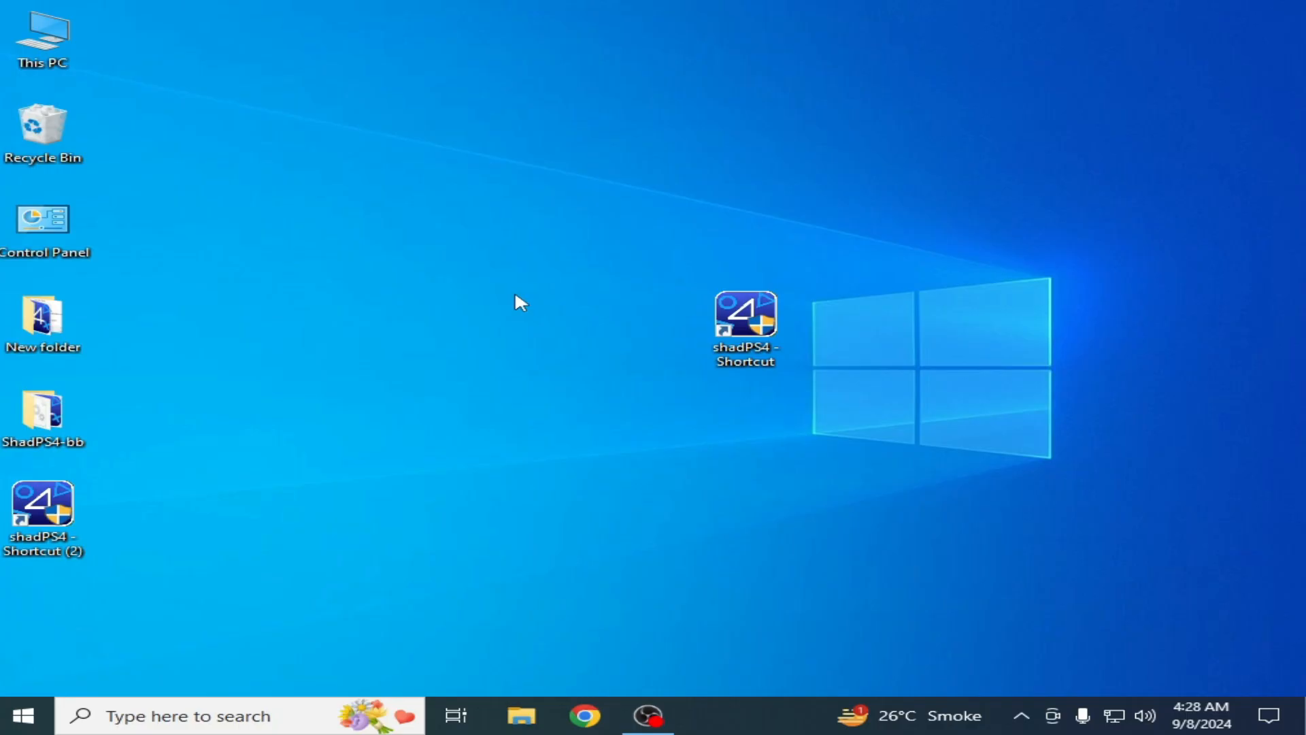
pyautogui.rightClick(516, 299)
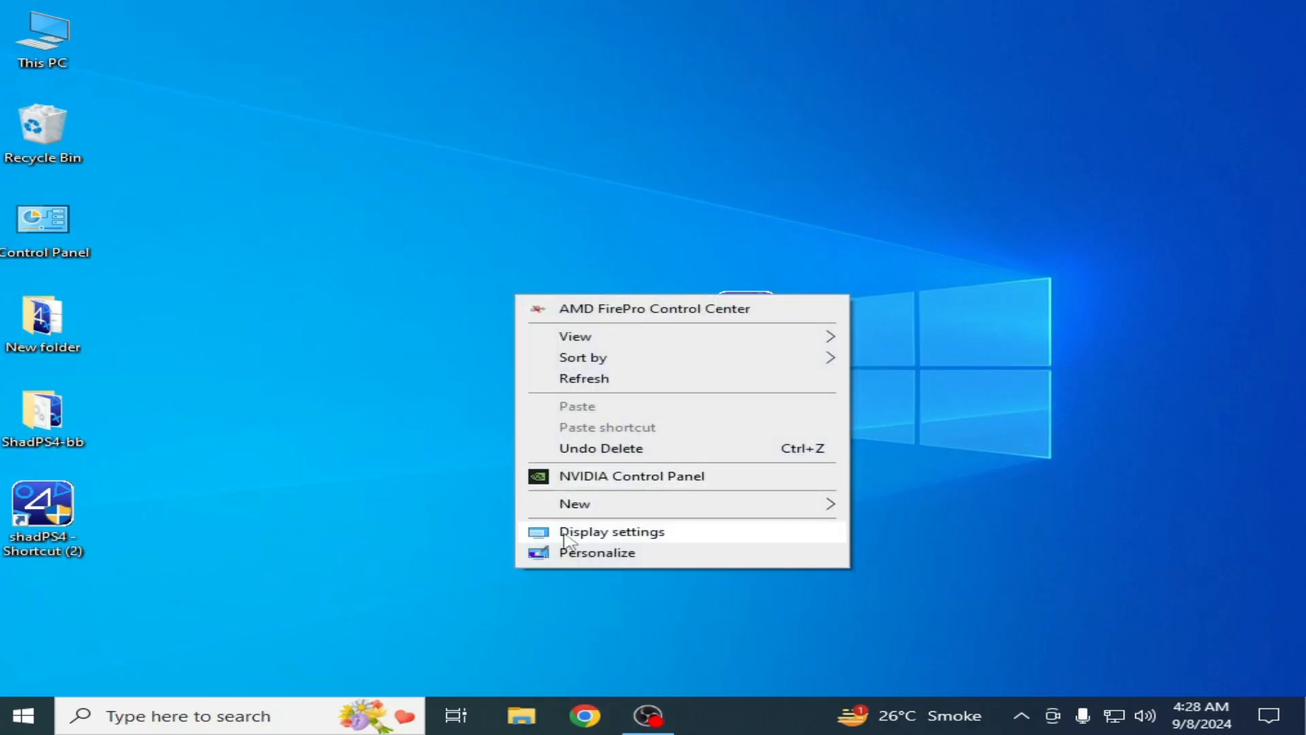
# Review the GTX 750 adapter properties (2048 MB dedicated memory) and dismiss them.
pyautogui.click(612, 531)
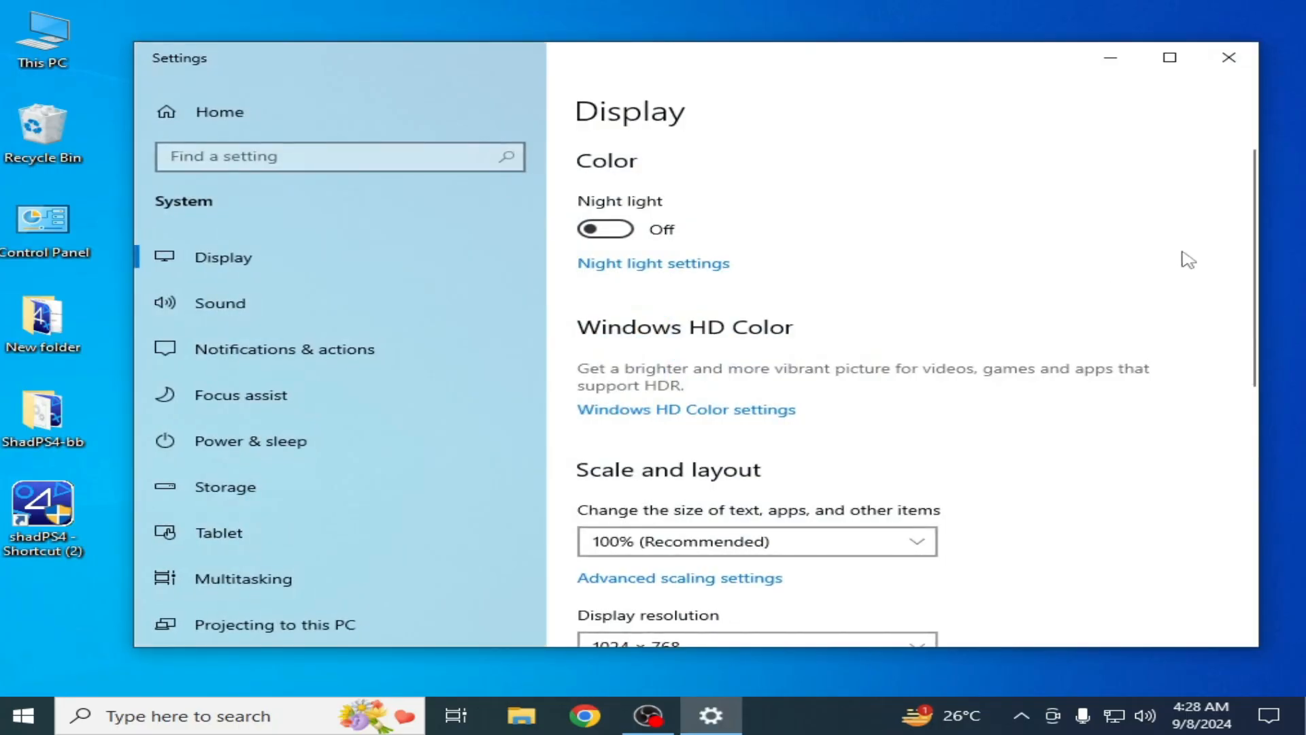
pyautogui.scroll(-3)
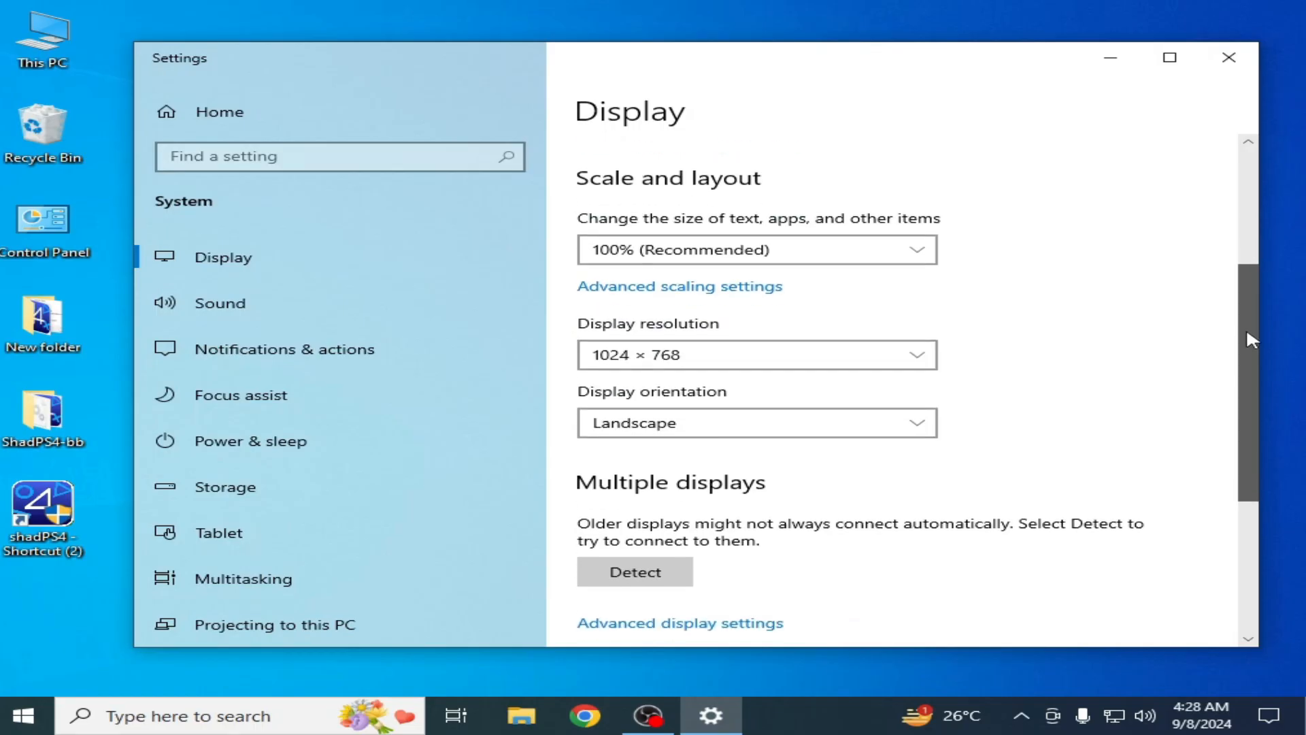
pyautogui.click(679, 622)
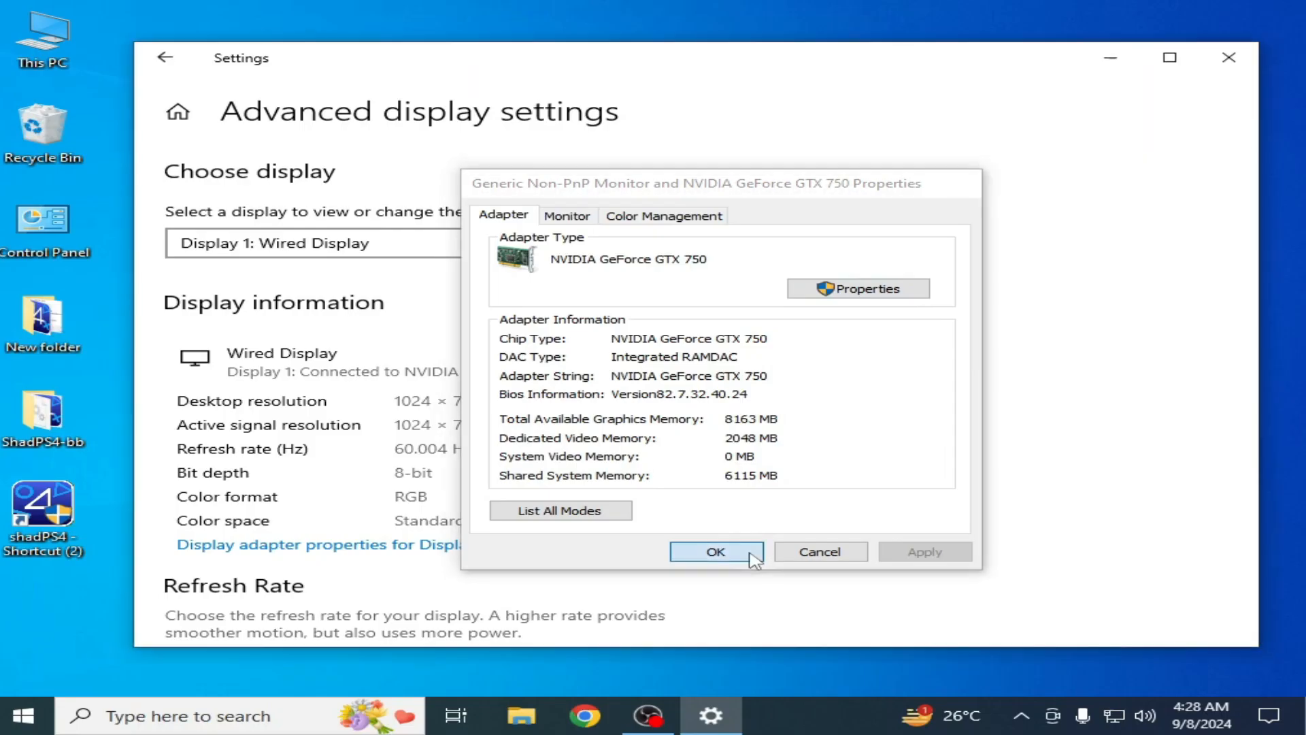
pyautogui.click(713, 552)
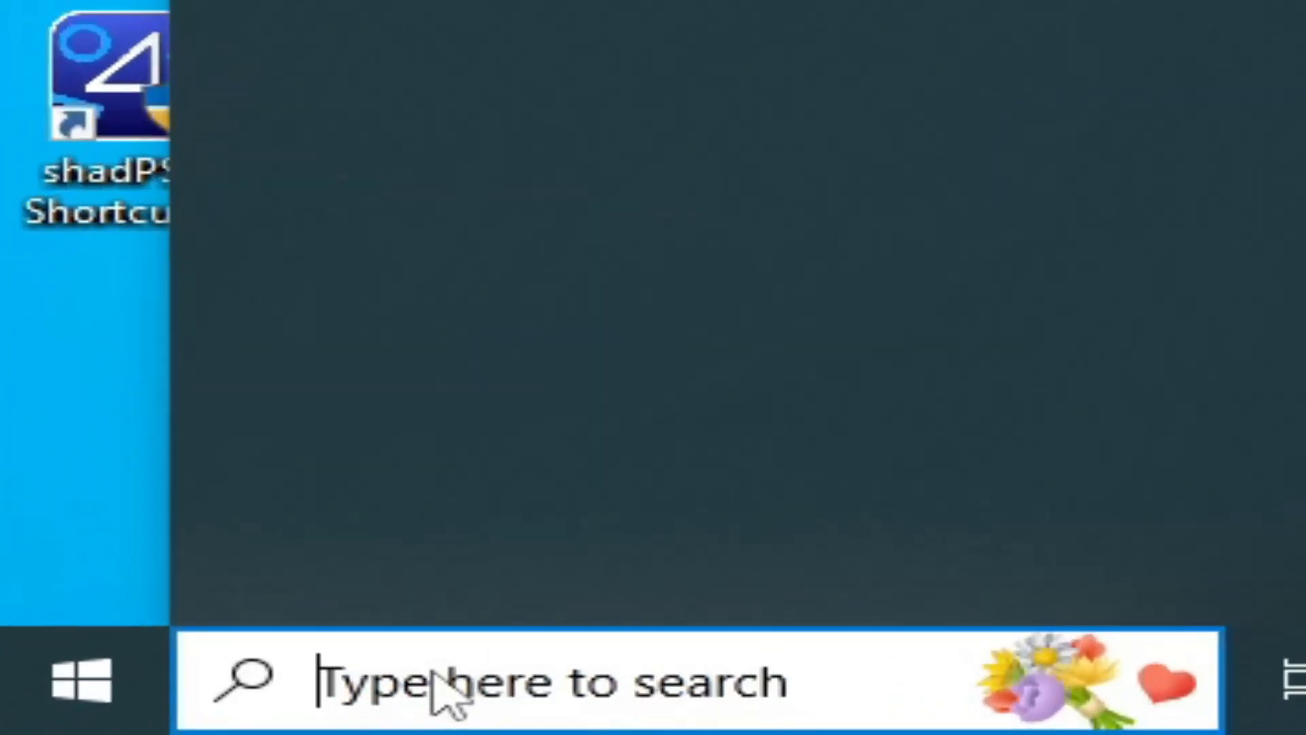
# Search for Task Manager, confirm the CPU is an Intel Core i5-4690S, then close it.
pyautogui.write('task Manager')
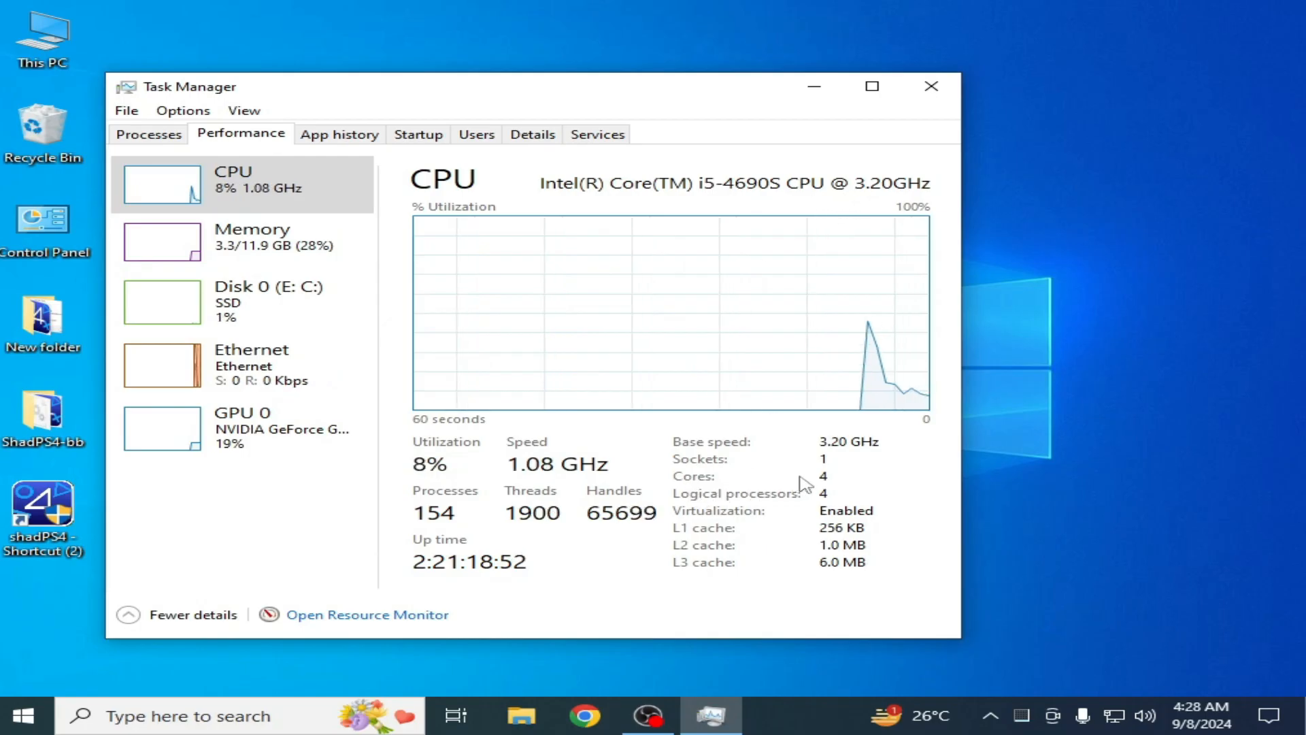
pyautogui.click(930, 85)
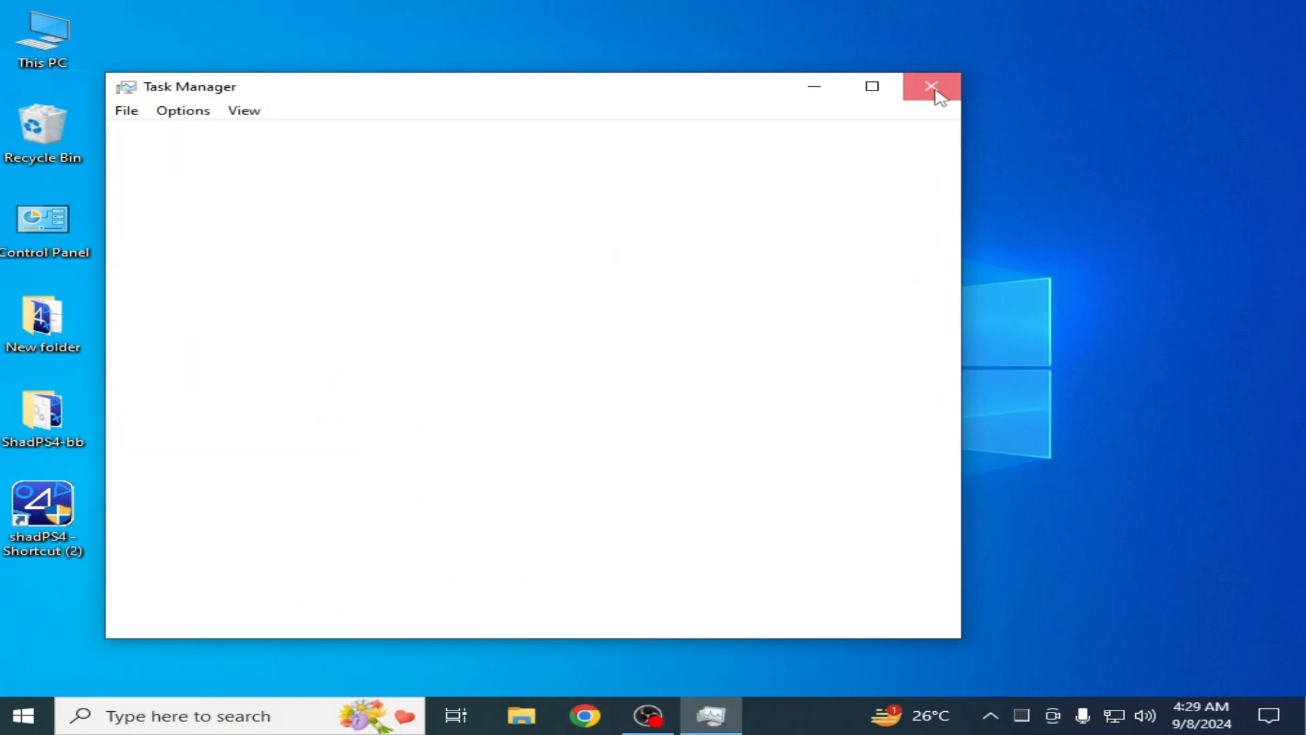
pyautogui.click(931, 86)
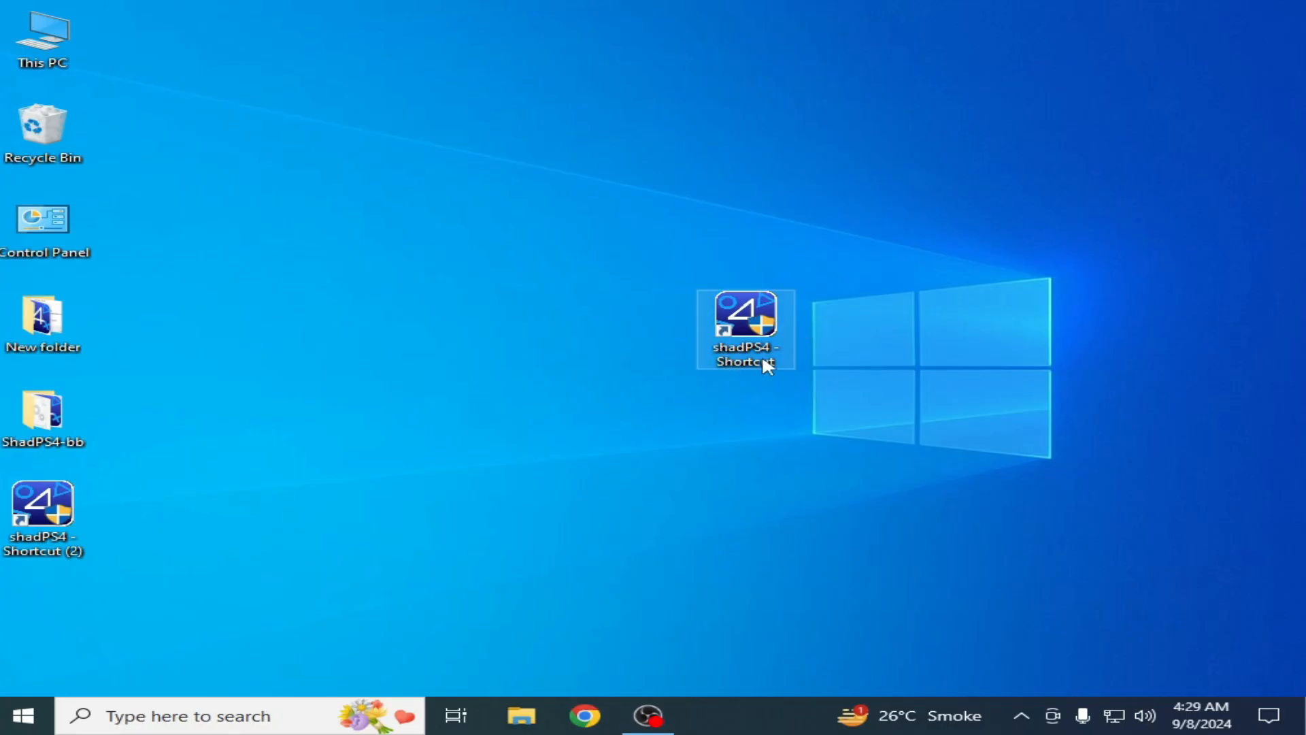
# Launch cpuz_x64, confirm the Core i5-4690S supports AVX2, then close CPU-Z.
pyautogui.rightClick(743, 327)
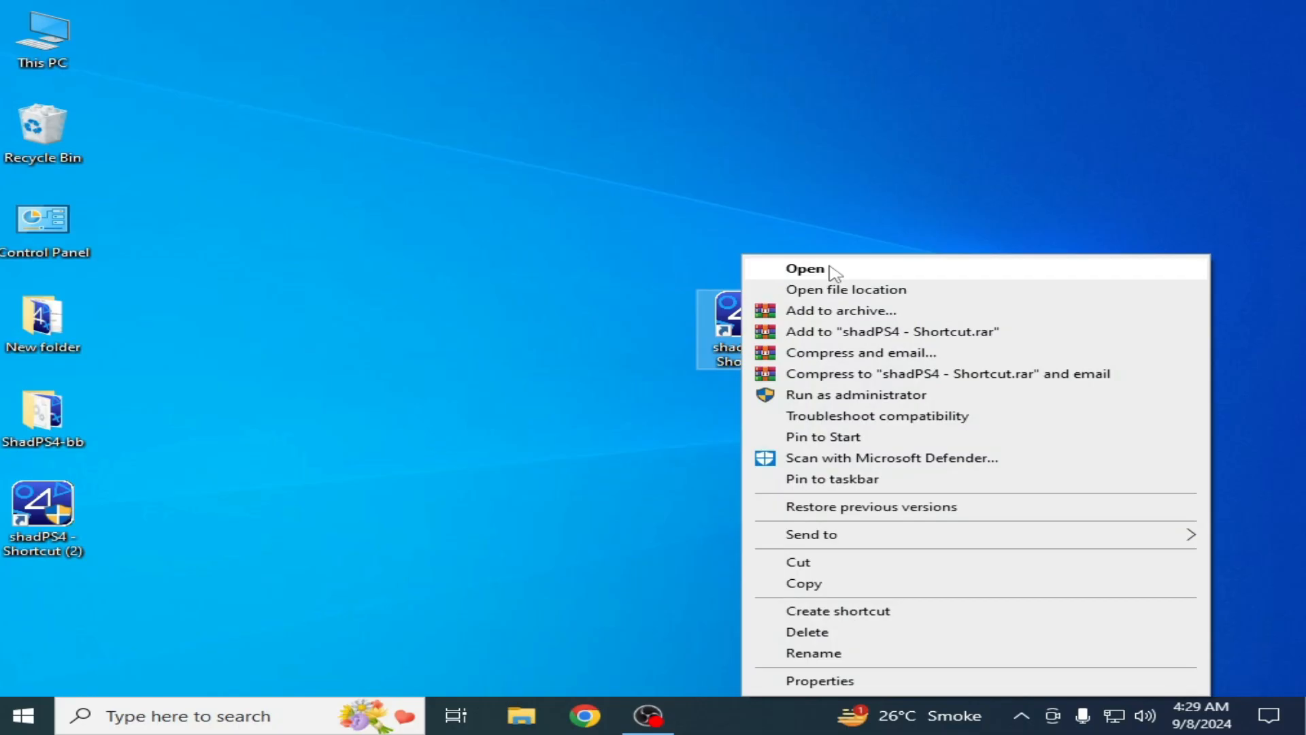
pyautogui.click(804, 268)
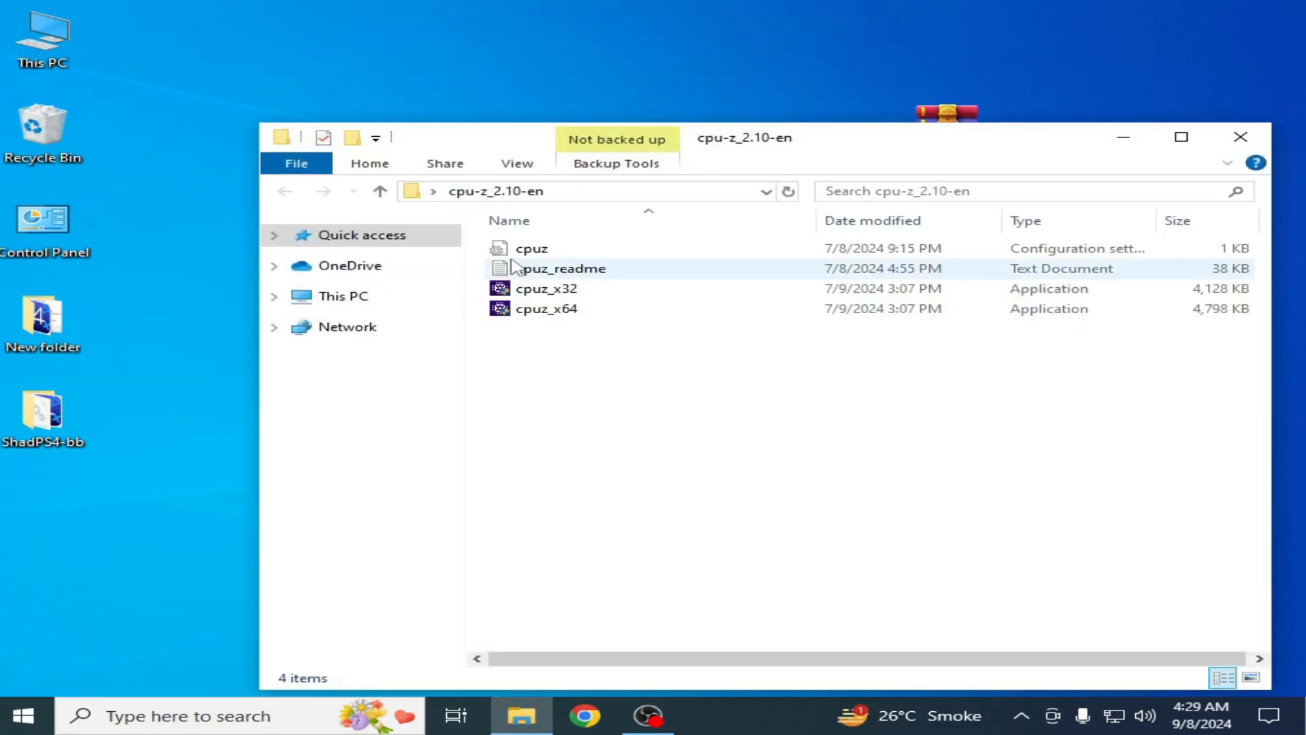
pyautogui.rightClick(546, 308)
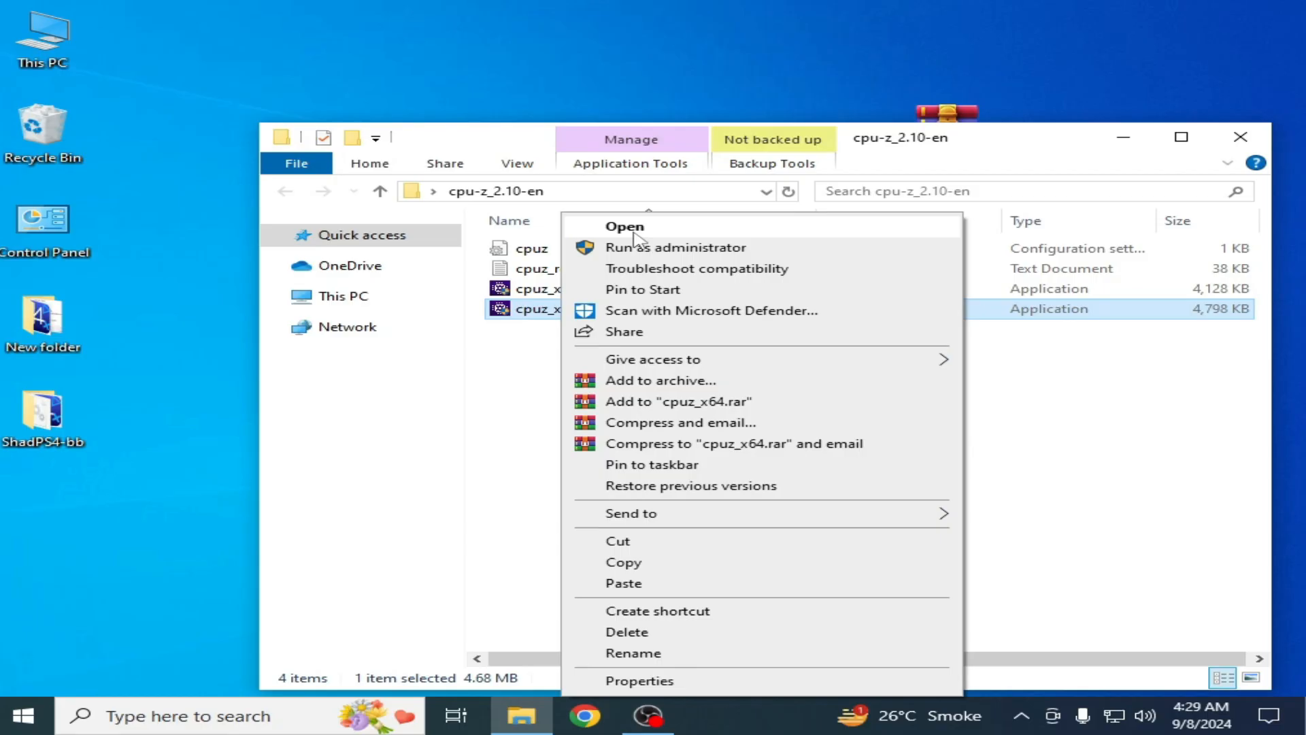
pyautogui.click(624, 226)
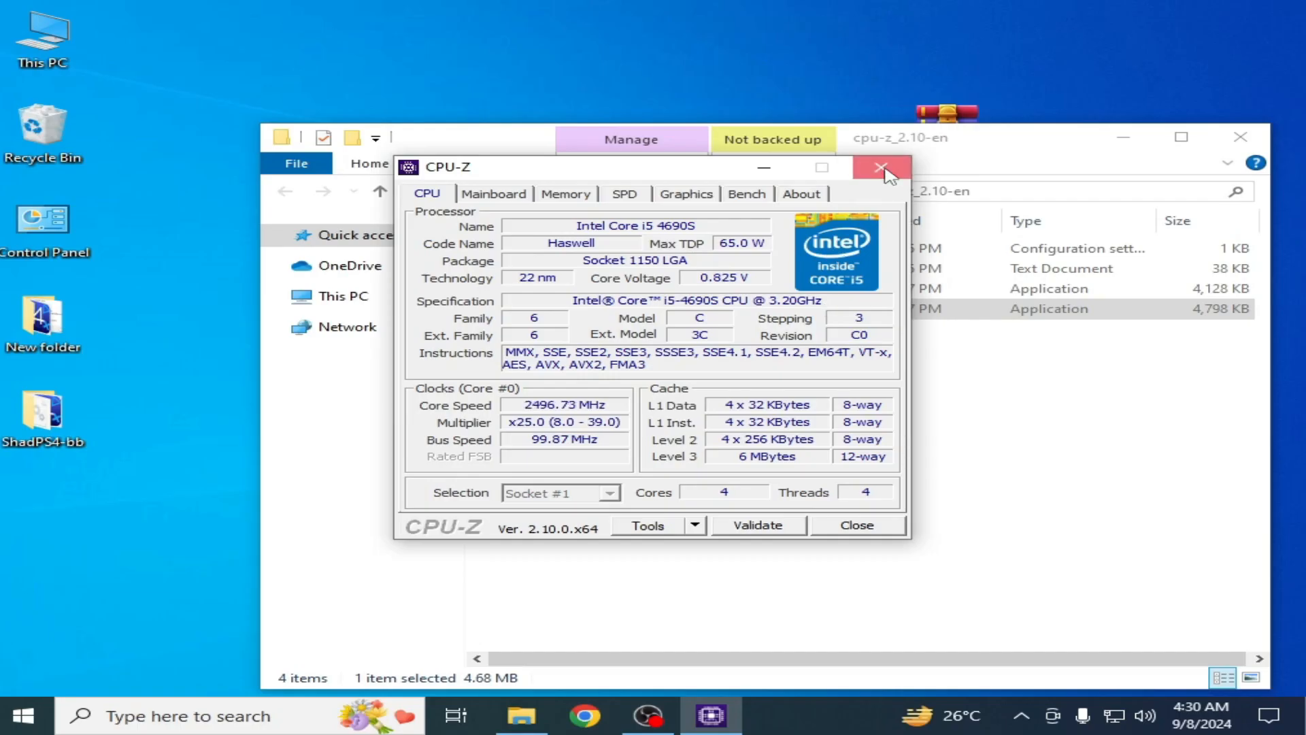
pyautogui.click(882, 168)
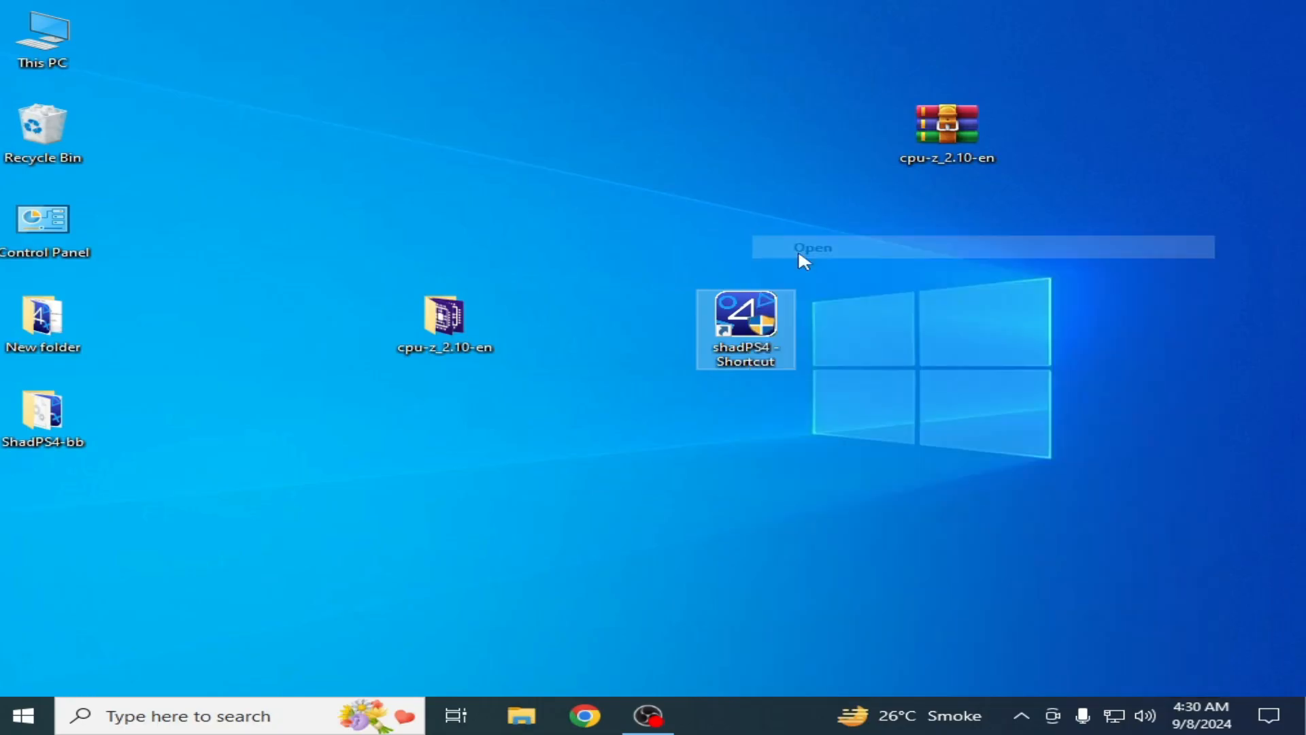
pyautogui.doubleClick(743, 327)
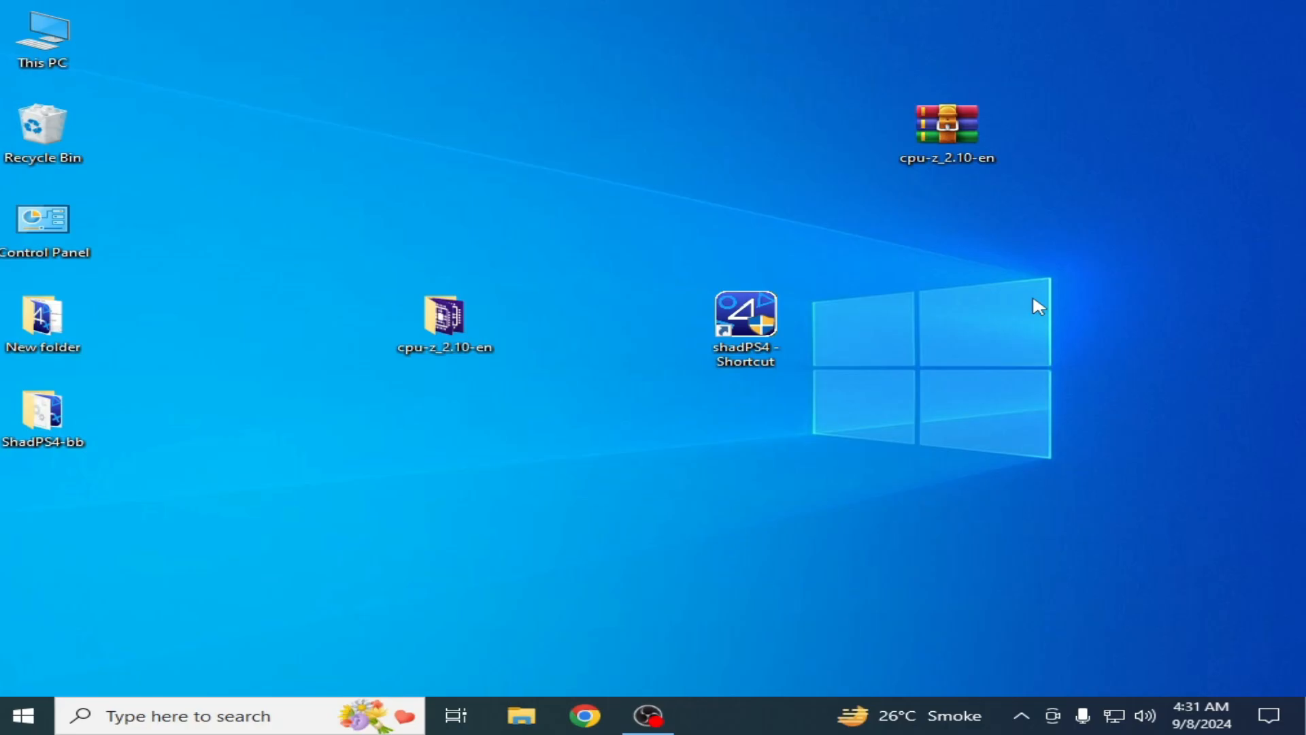
pyautogui.doubleClick(444, 321)
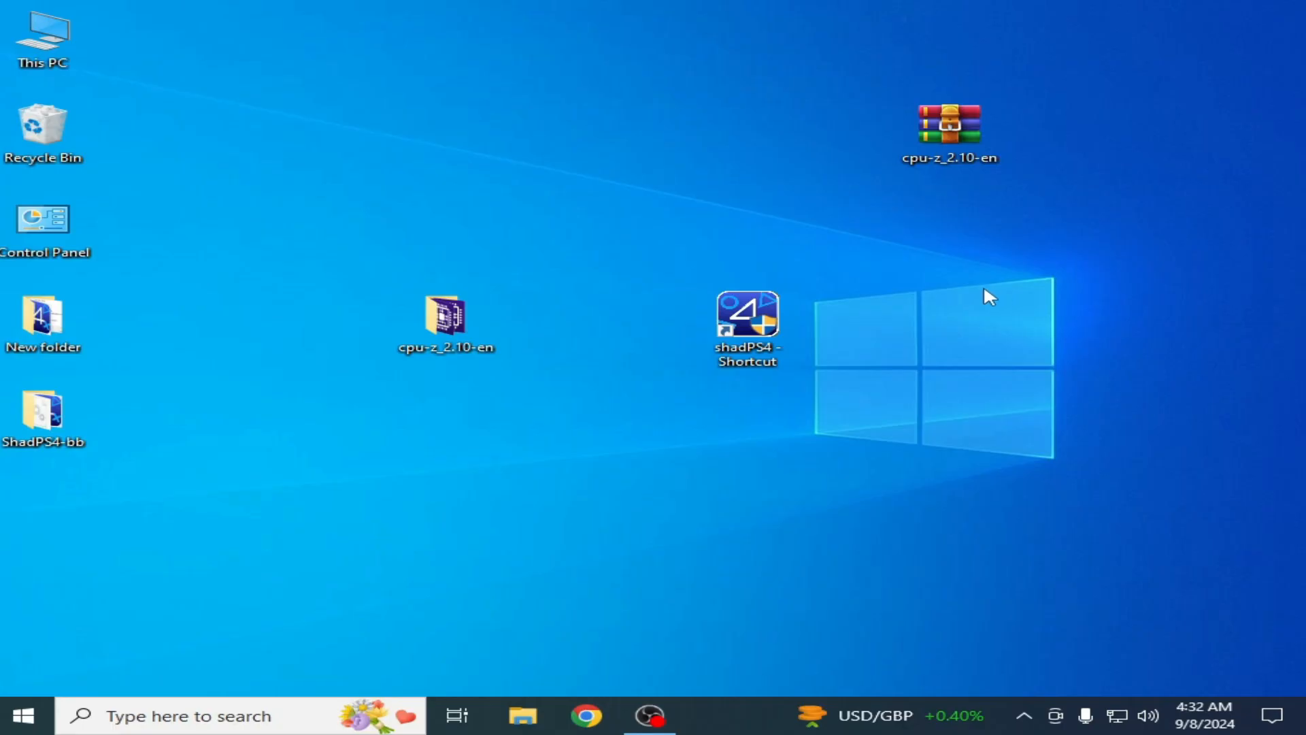
pyautogui.moveTo(917, 323)
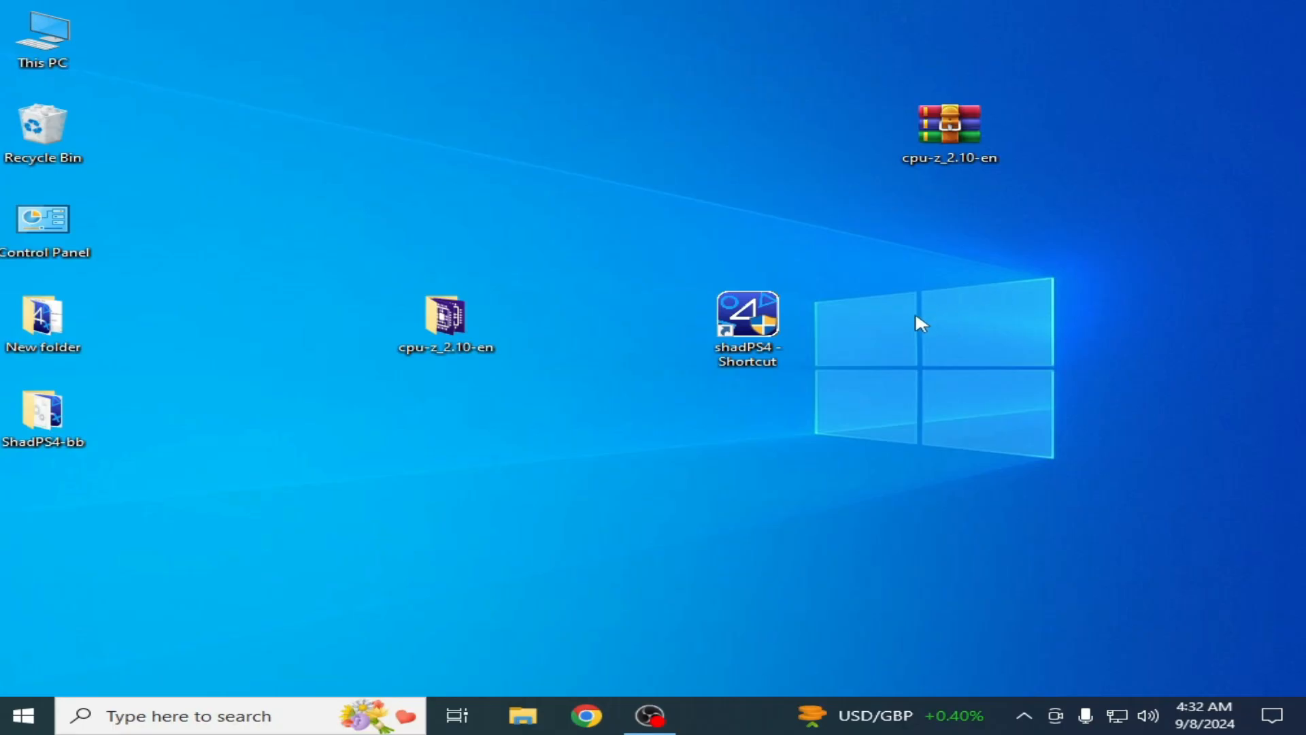
# Launch shadPS4 from its shortcut and go to the emulator settings.
pyautogui.rightClick(746, 325)
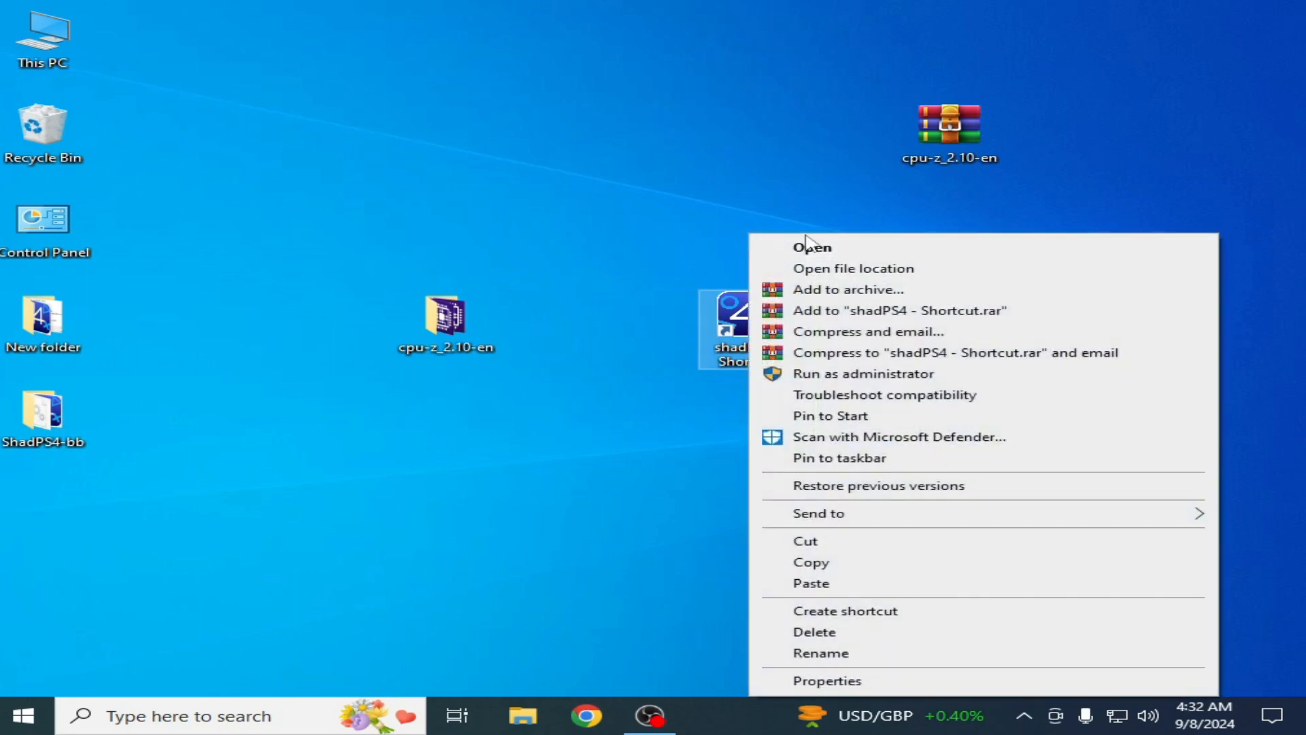
pyautogui.click(810, 246)
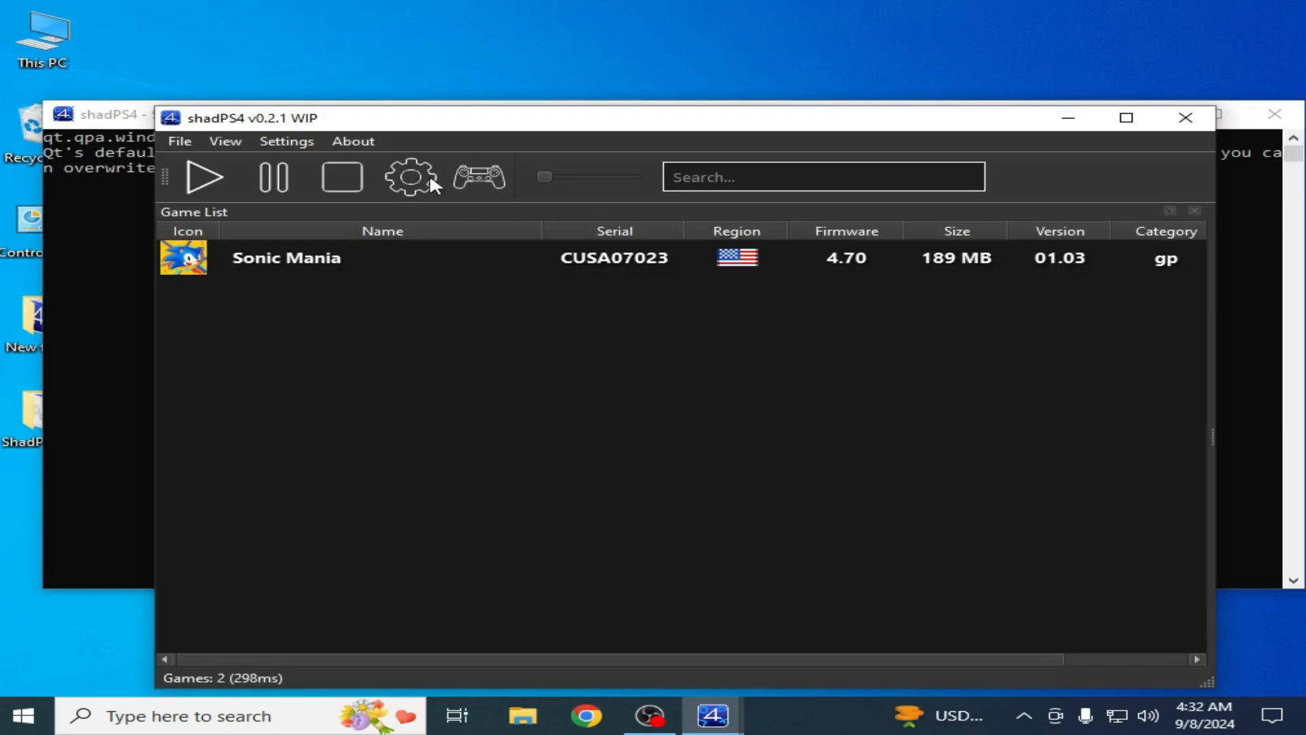
pyautogui.click(409, 177)
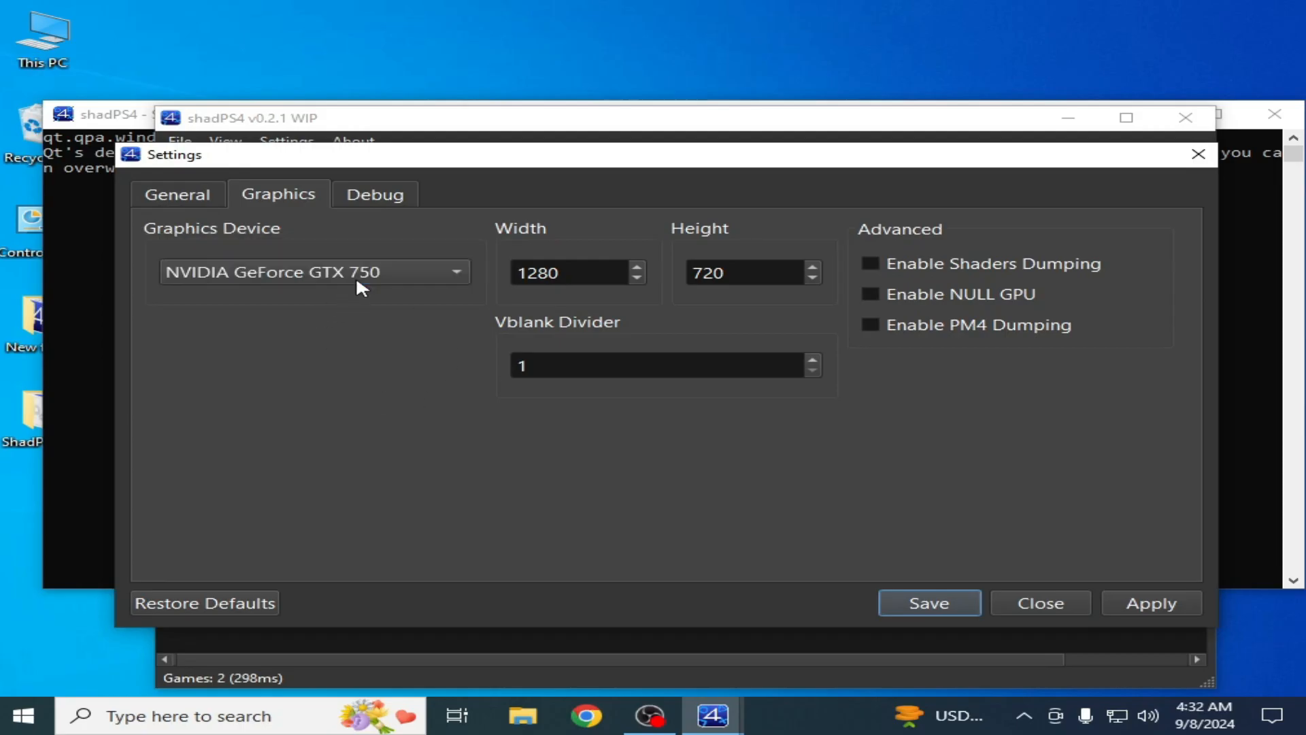
# Choose NVIDIA GeForce GTX 750 as the Graphics Device and save the settings.
pyautogui.click(315, 272)
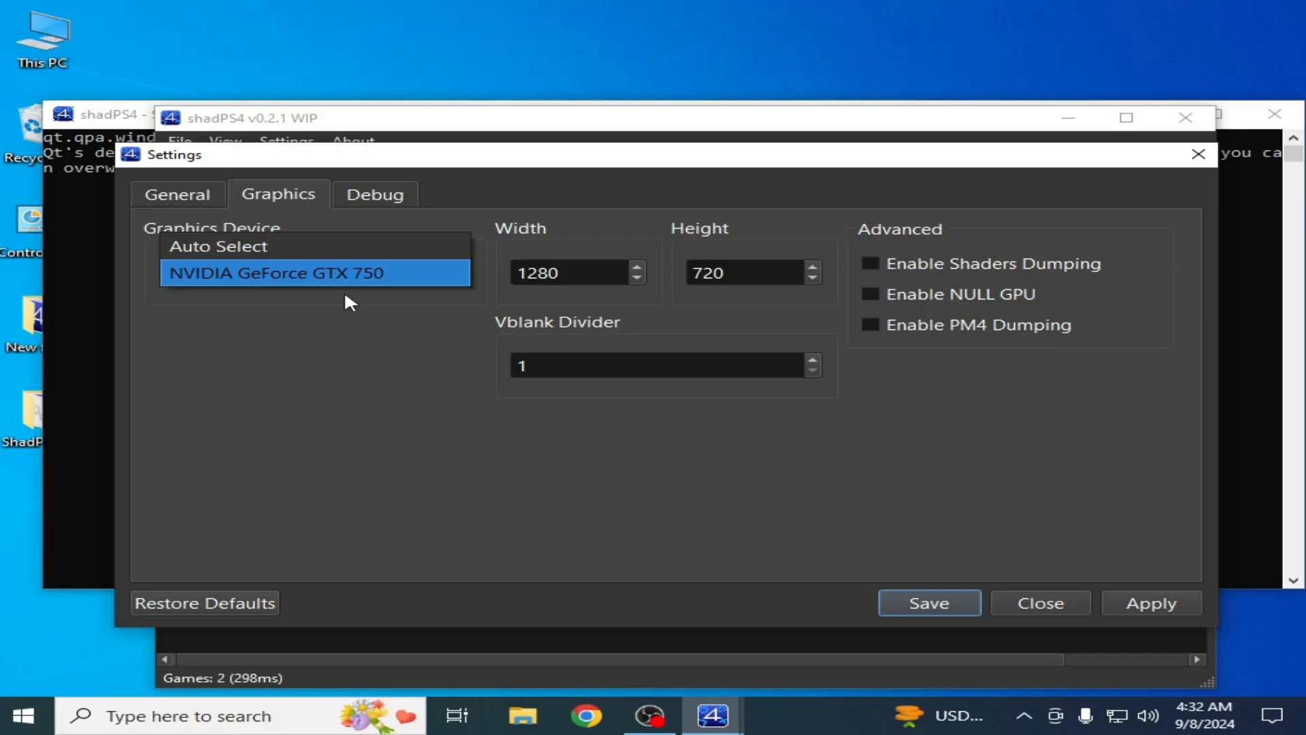
pyautogui.moveTo(325, 287)
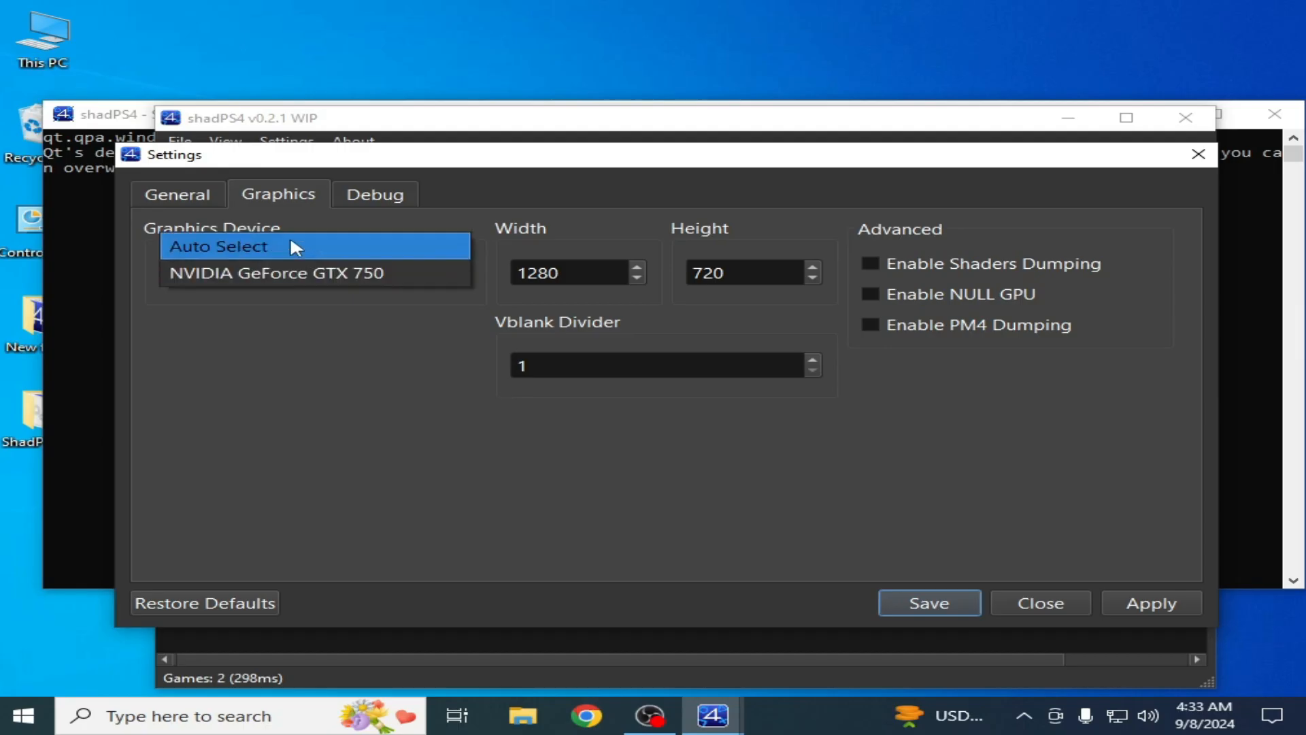
pyautogui.click(276, 273)
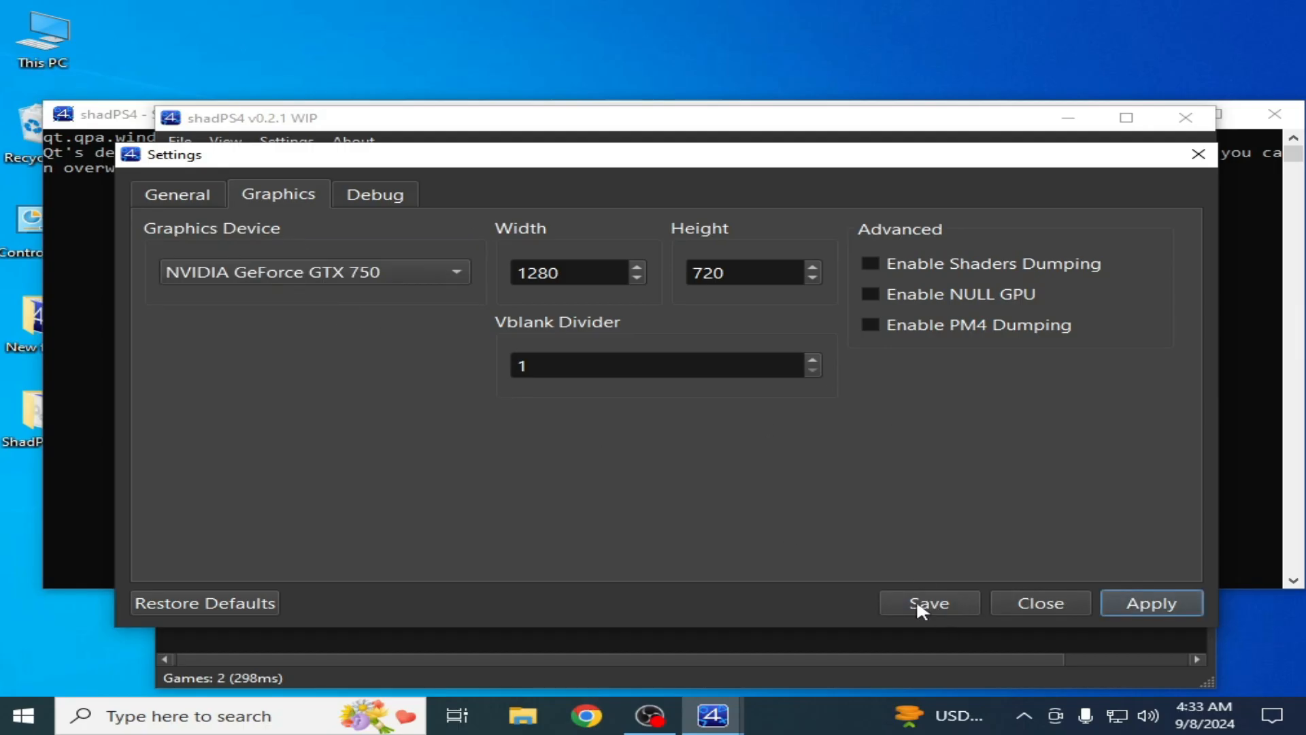
pyautogui.click(926, 602)
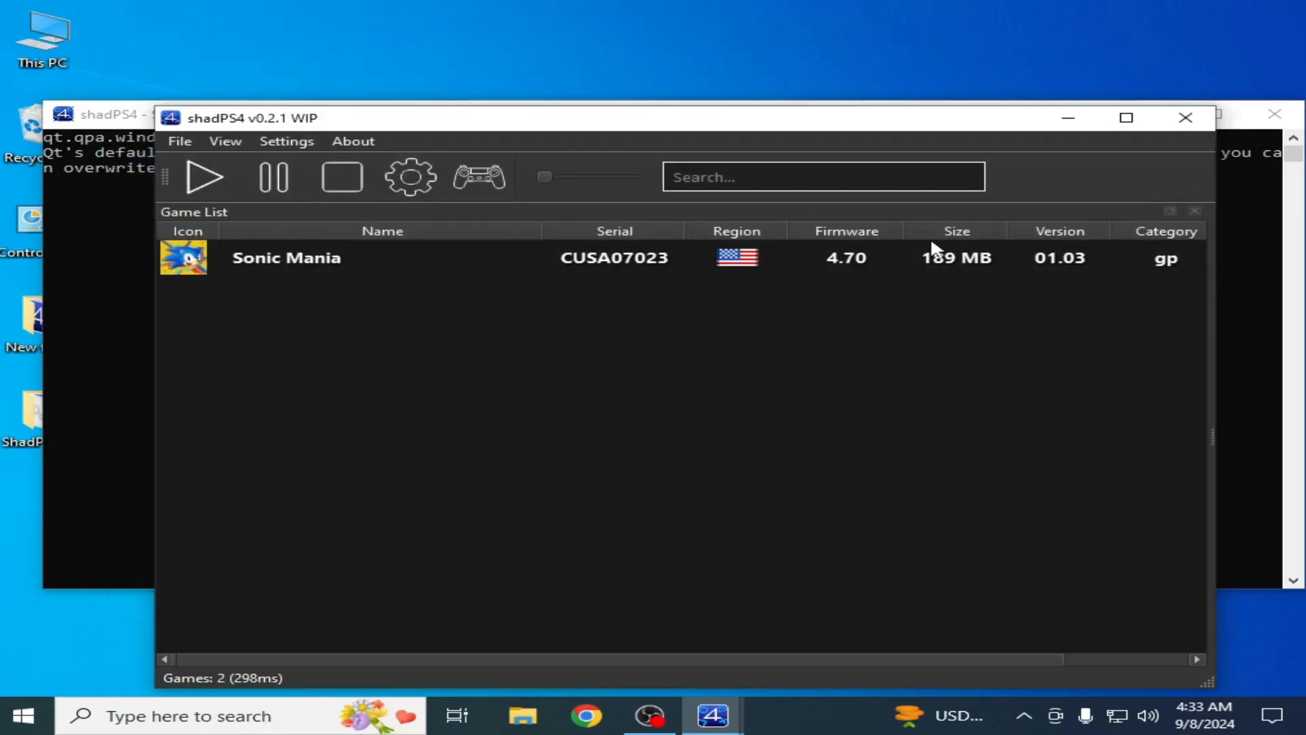
pyautogui.moveTo(708, 341)
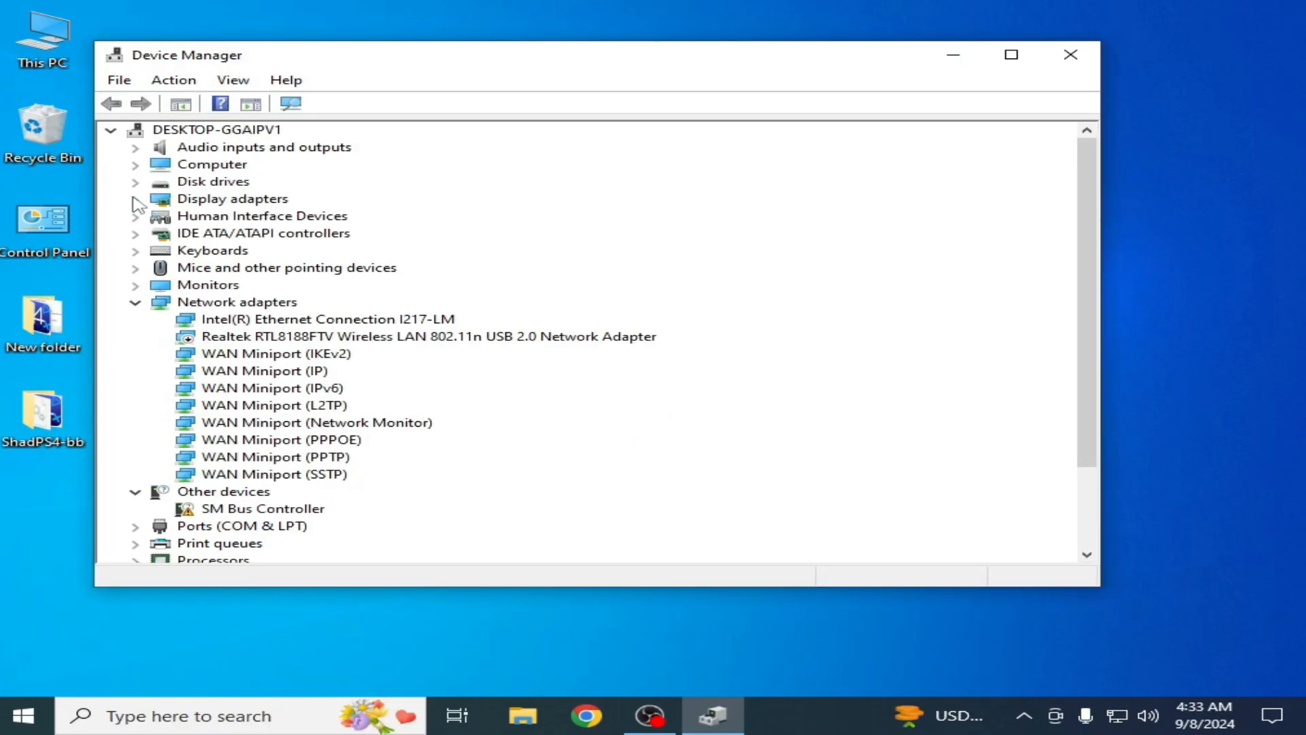
# View the GTX 750's Driver details (version 32.0.15.5612, 6/25/2024) in its properties, then close them.
pyautogui.rightClick(283, 214)
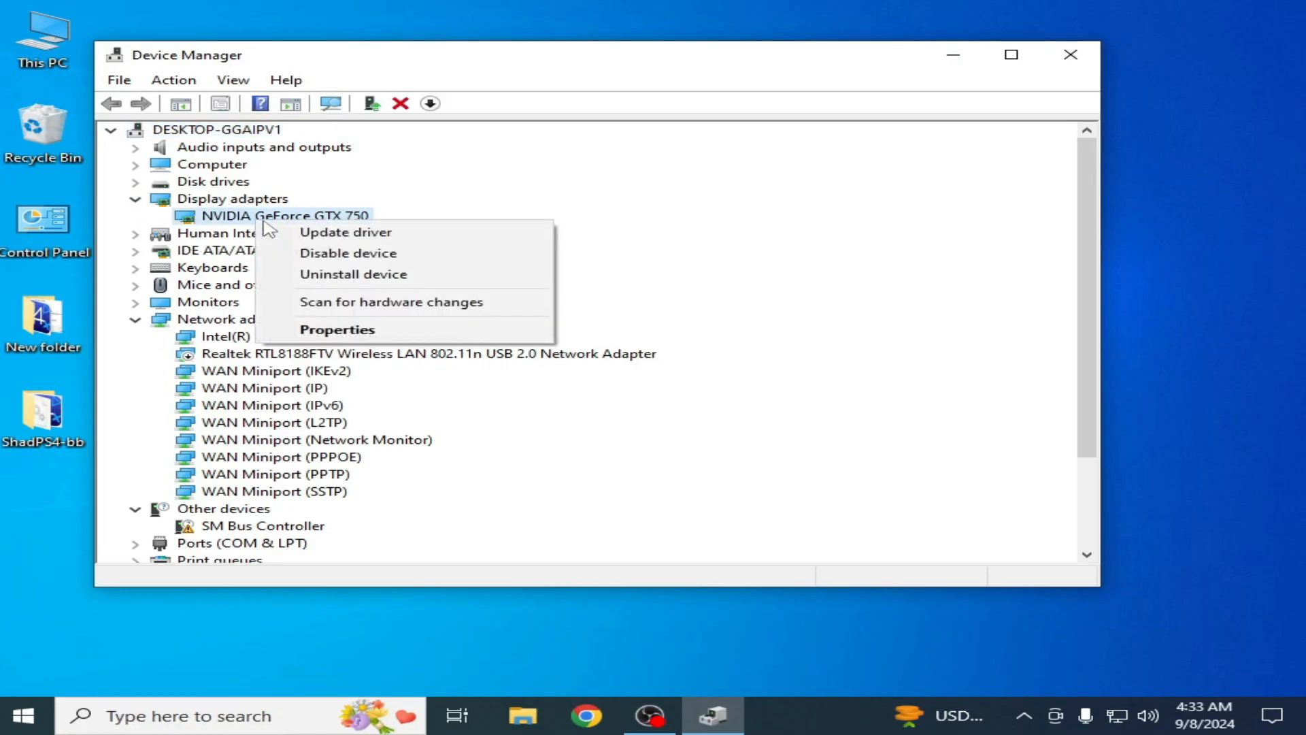
pyautogui.click(337, 330)
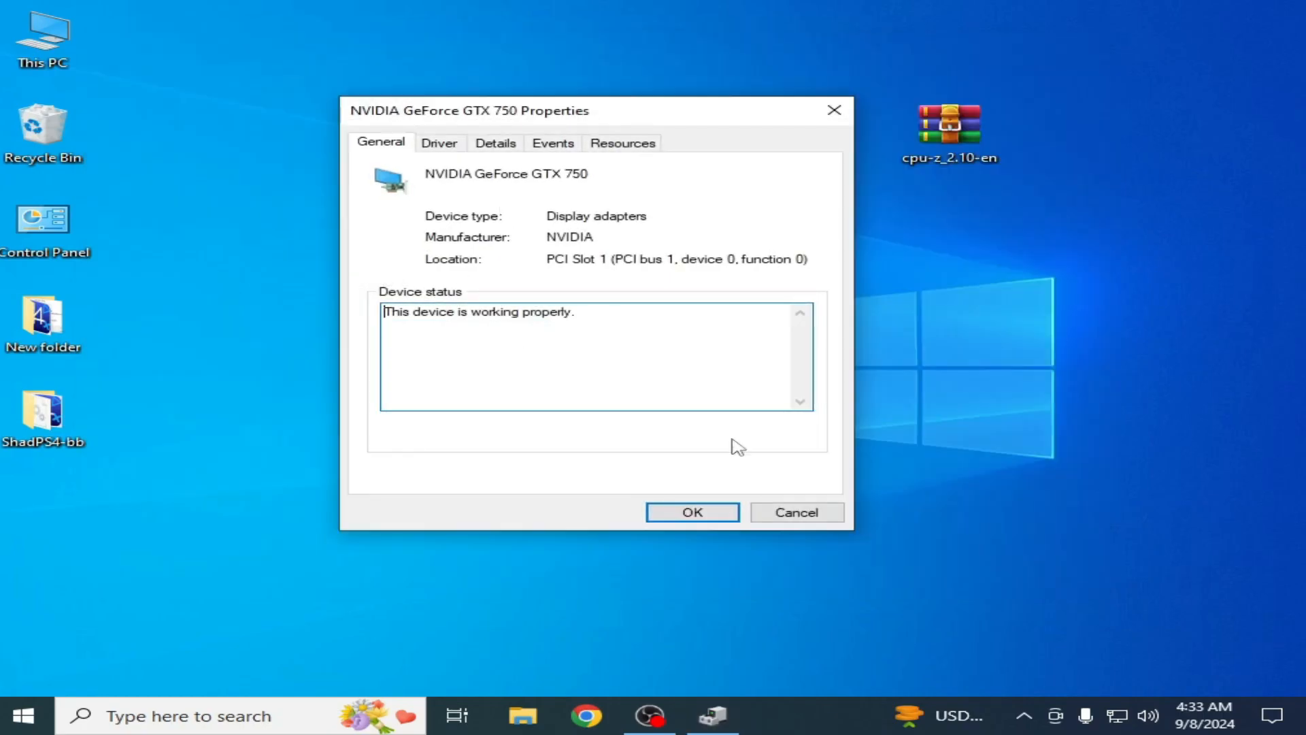
pyautogui.click(439, 142)
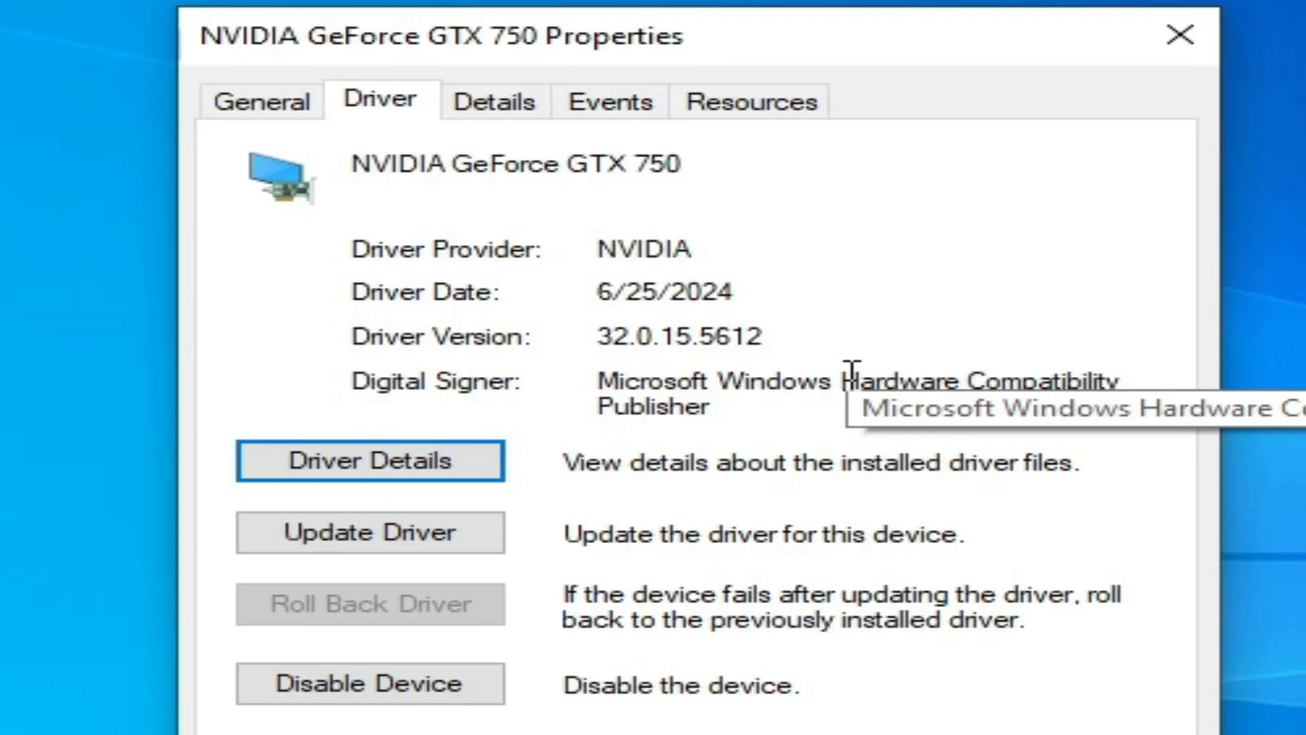
pyautogui.click(1179, 35)
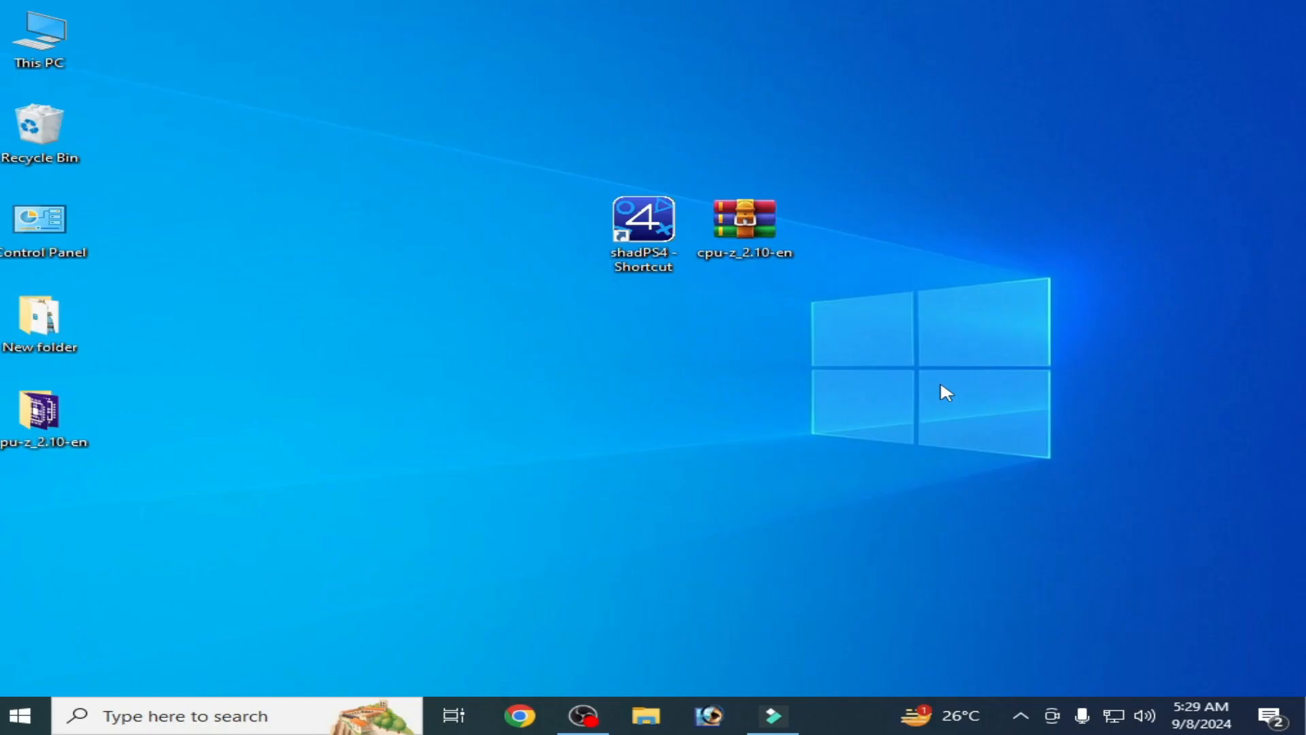